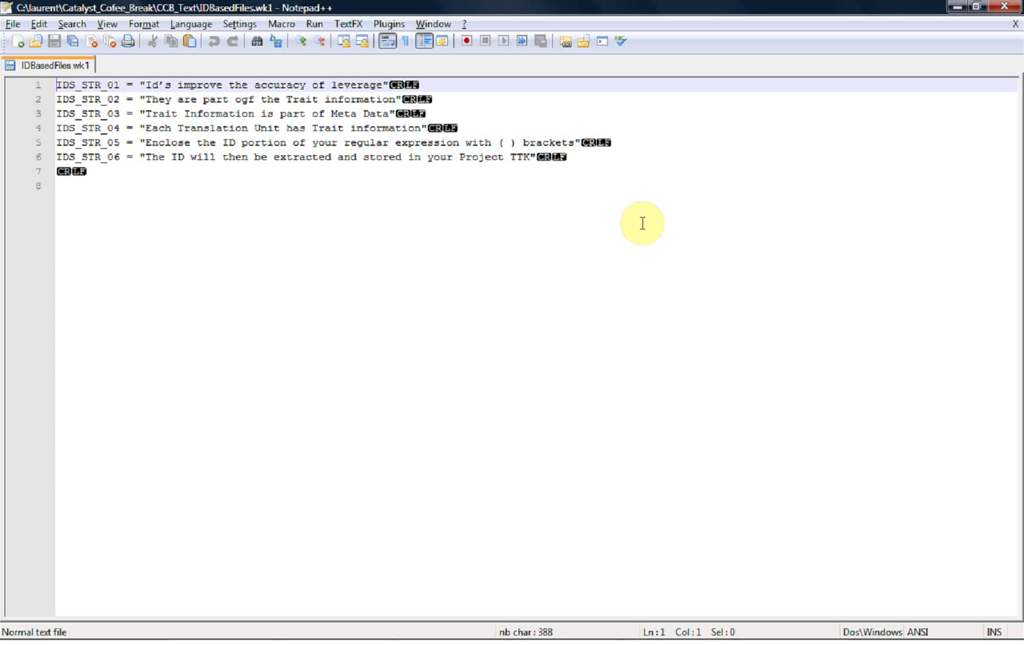
Review the six ID-and-string lines of IDBasedFiles.wk1 in Notepad++, then switch to Alchemy Catalyst.
left_click(78, 99)
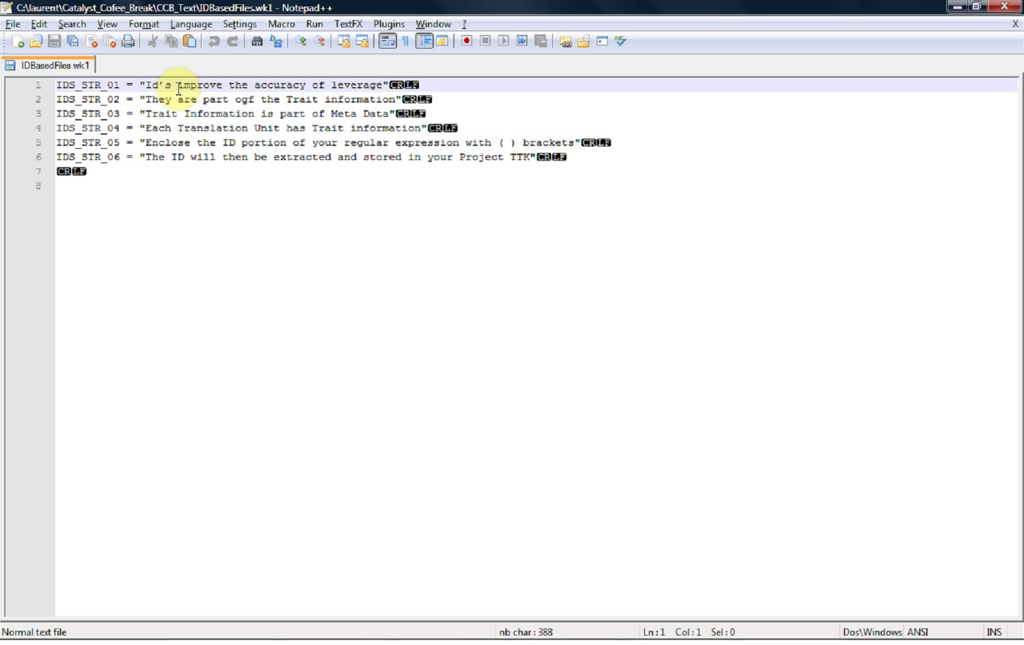
key("alt+tab")
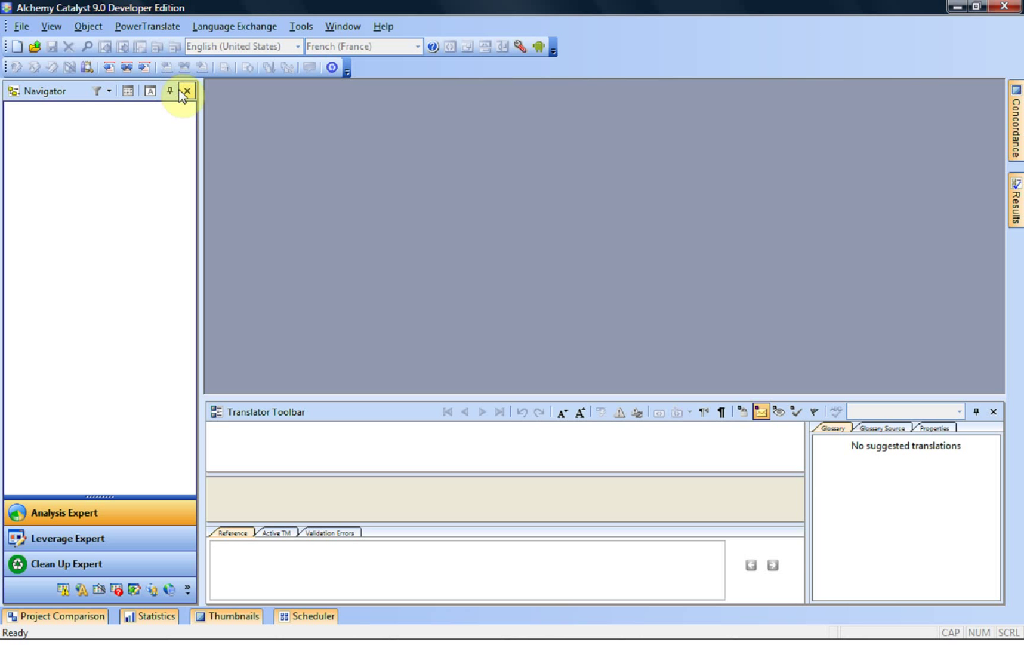
mouse_move(131, 84)
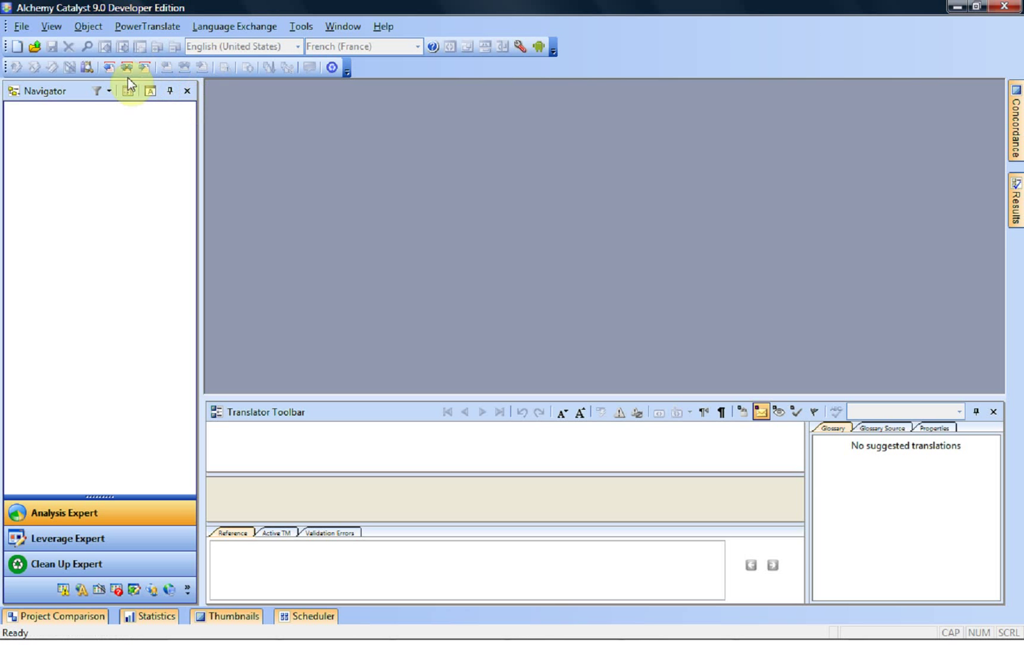
Create new project TTK2 with the default title, English (United States) to French (France).
left_click(16, 47)
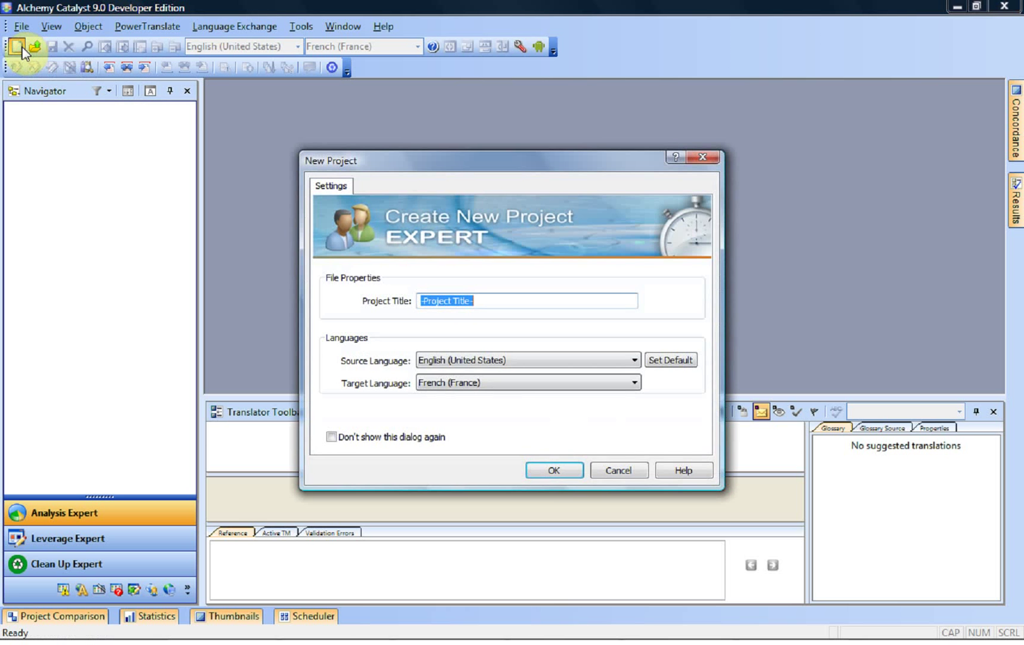
left_click(553, 471)
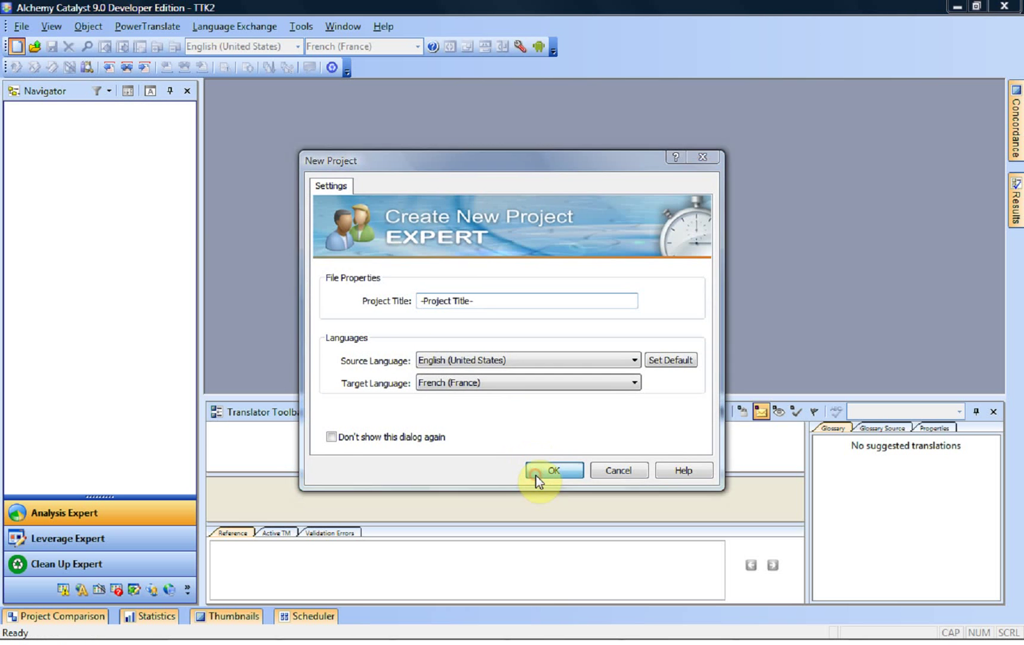
left_click(554, 470)
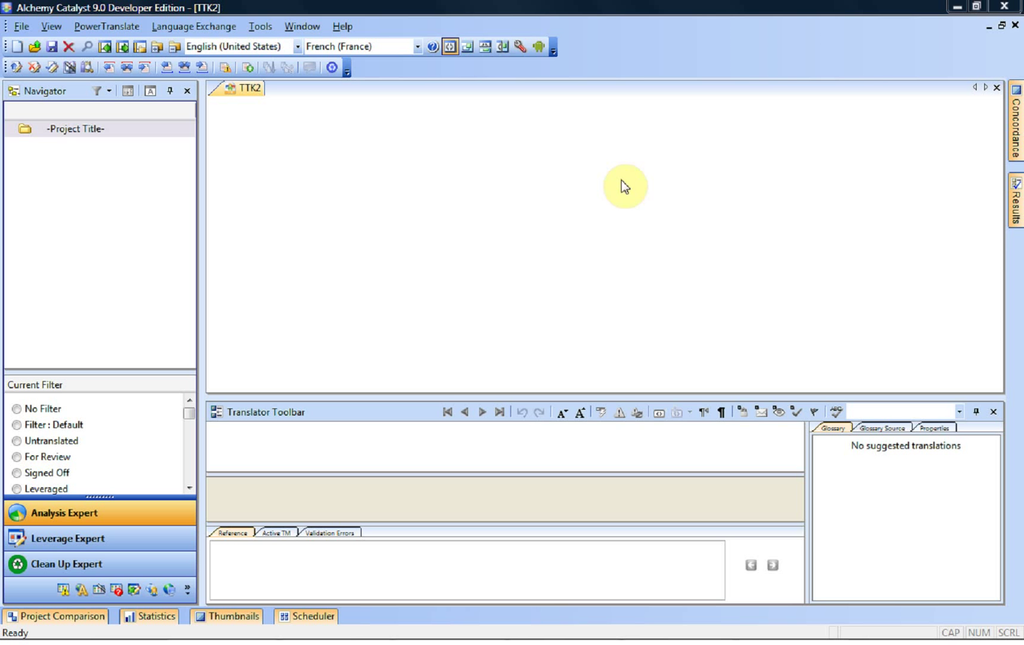
mouse_move(519, 54)
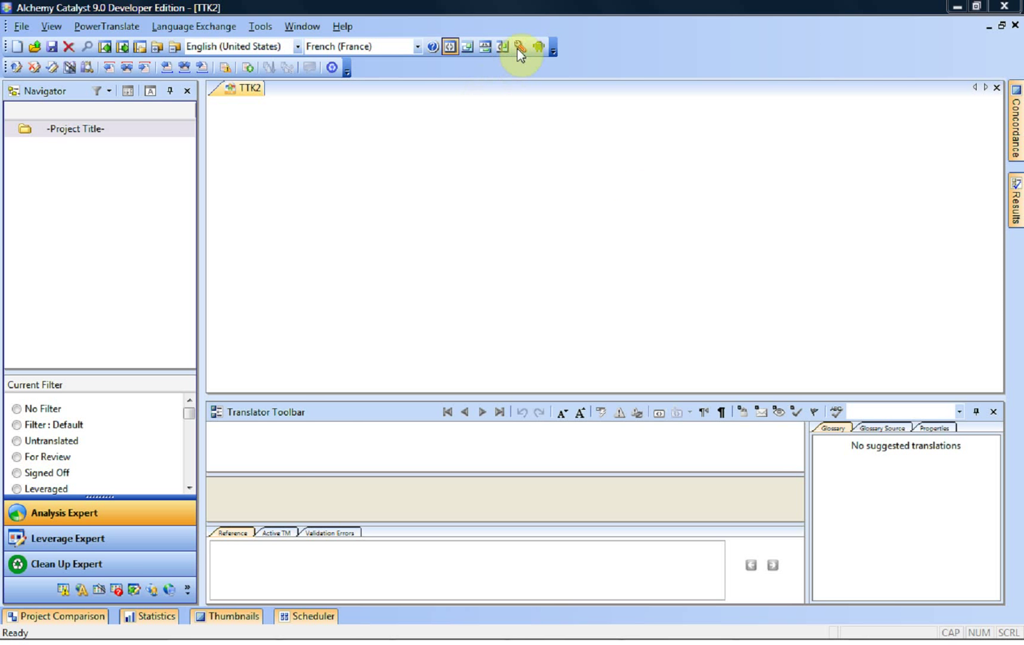
Open the User Profile settings on the ezParse parsing rules page.
left_click(519, 46)
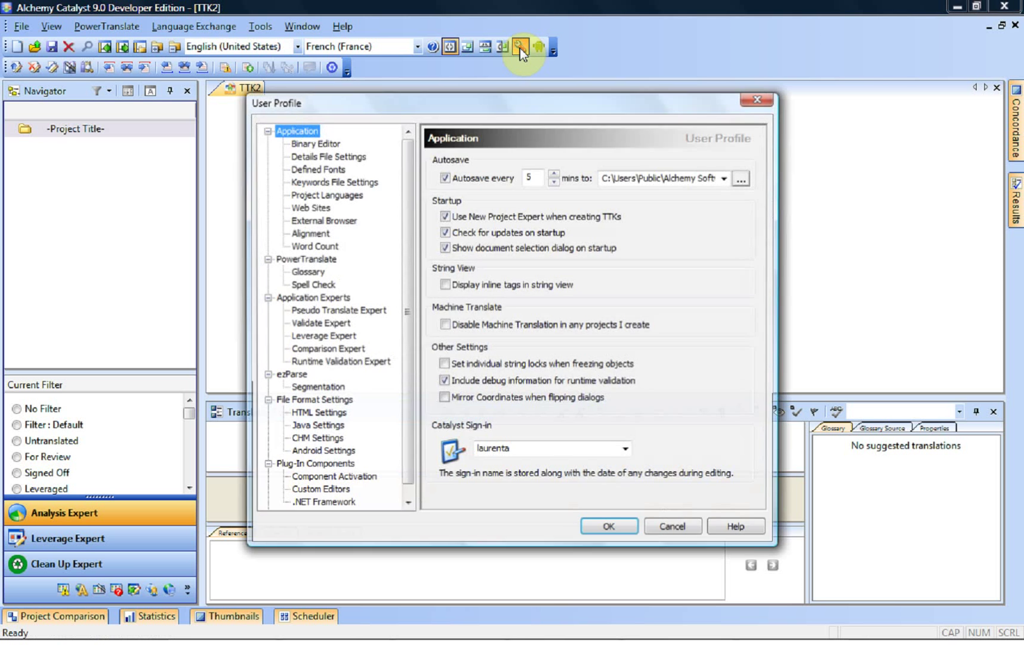
mouse_move(552, 346)
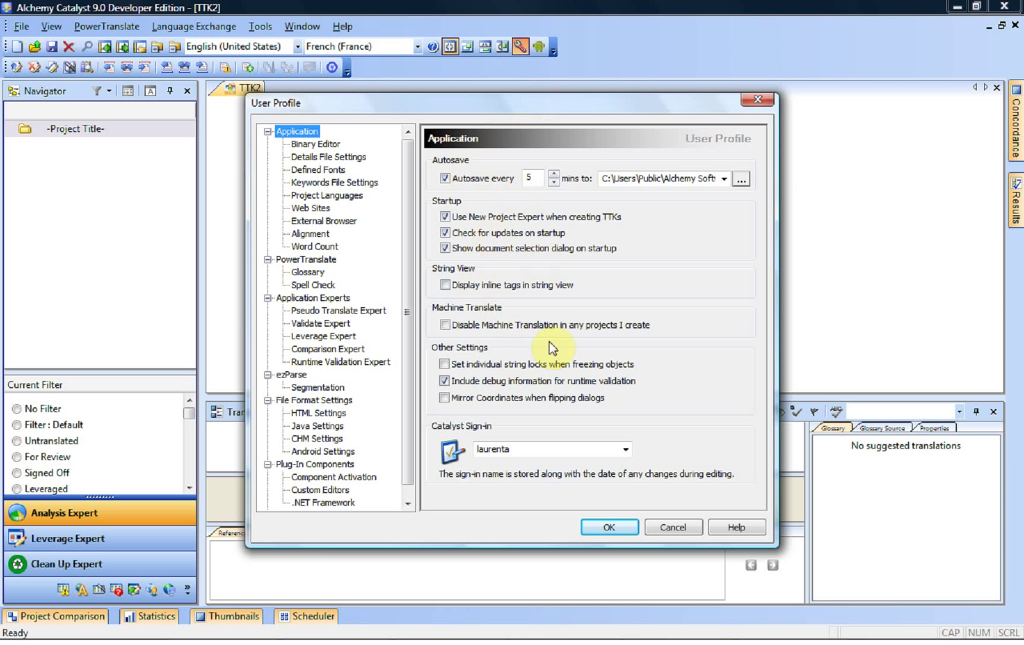
left_click(288, 375)
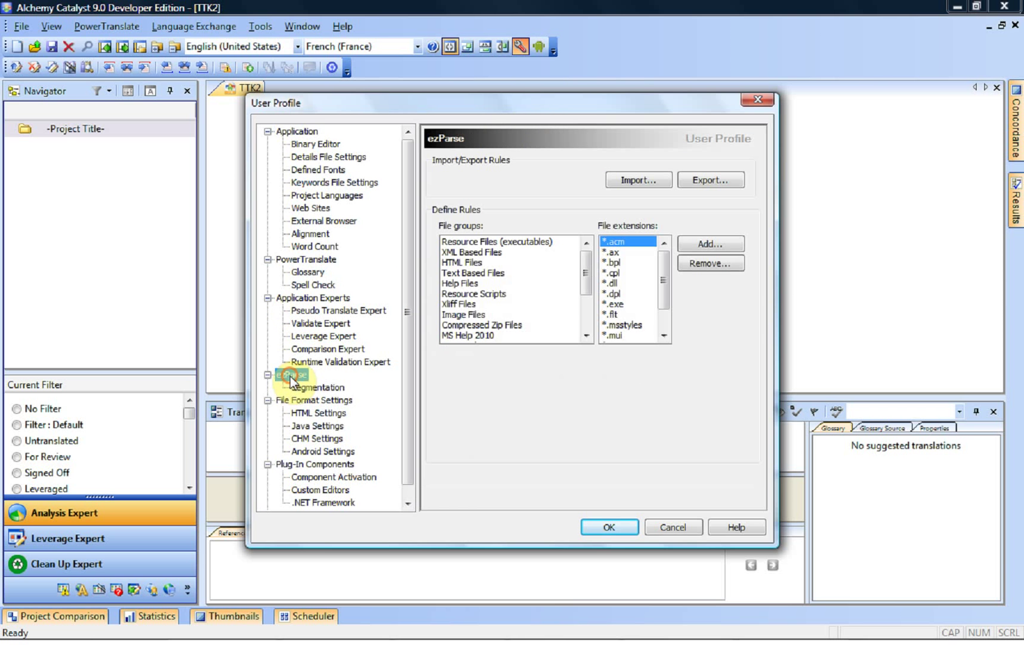
left_click(292, 375)
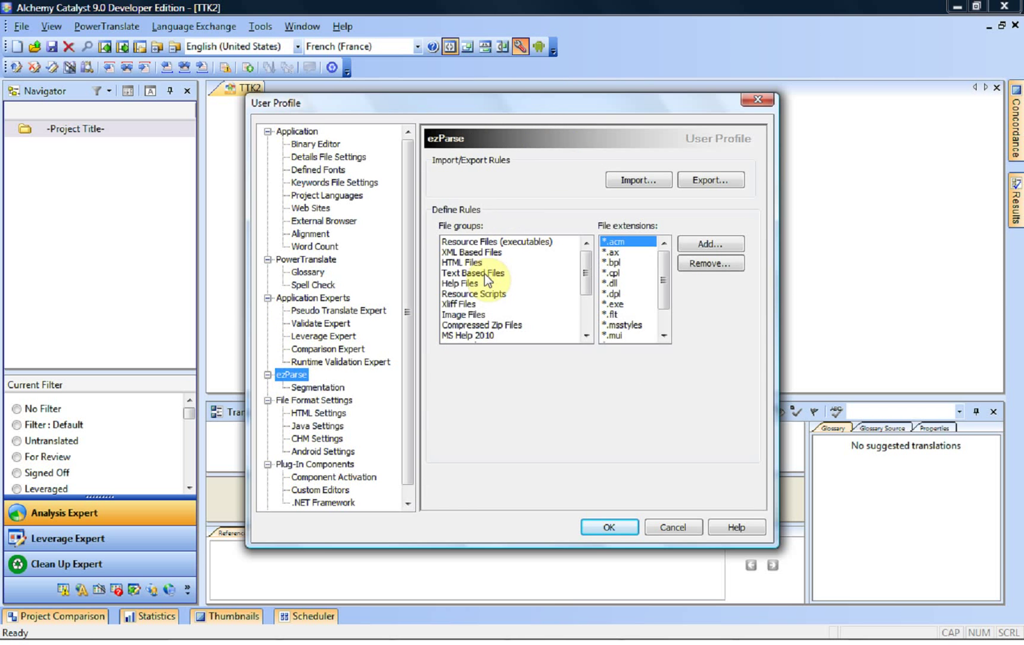
Show the default rule for *.wk1 under Text Based Files, cancelling the Add extension prompt.
left_click(475, 272)
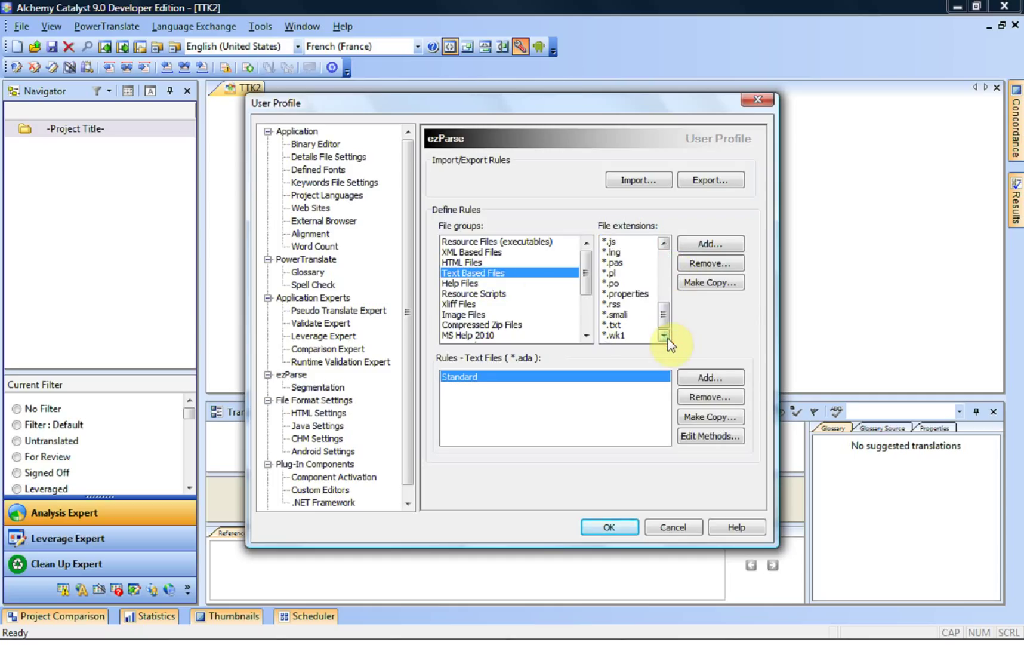
left_click(614, 335)
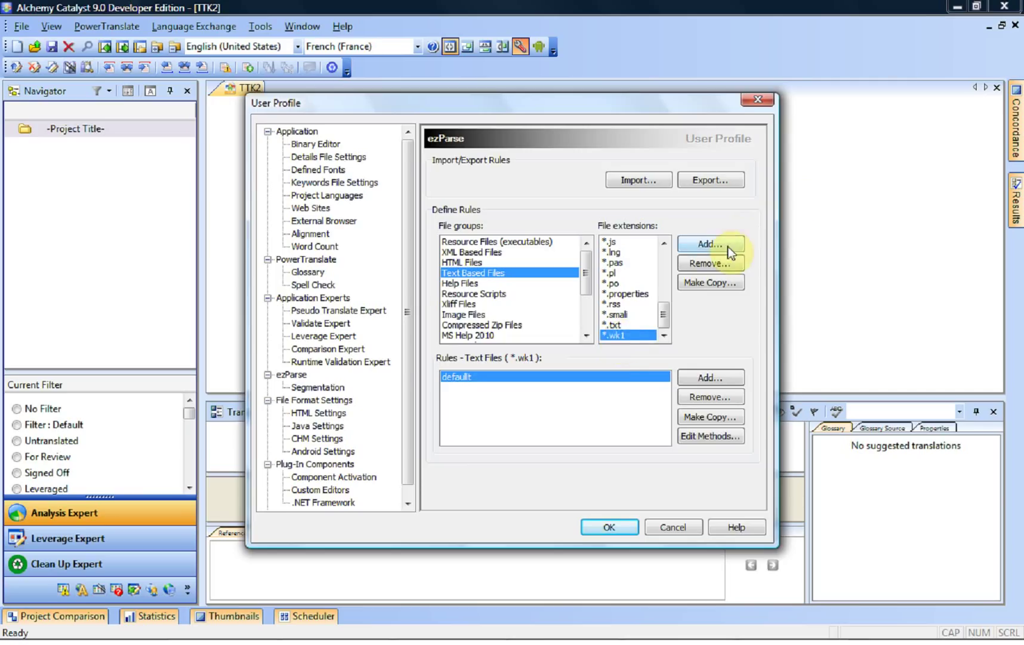
left_click(710, 243)
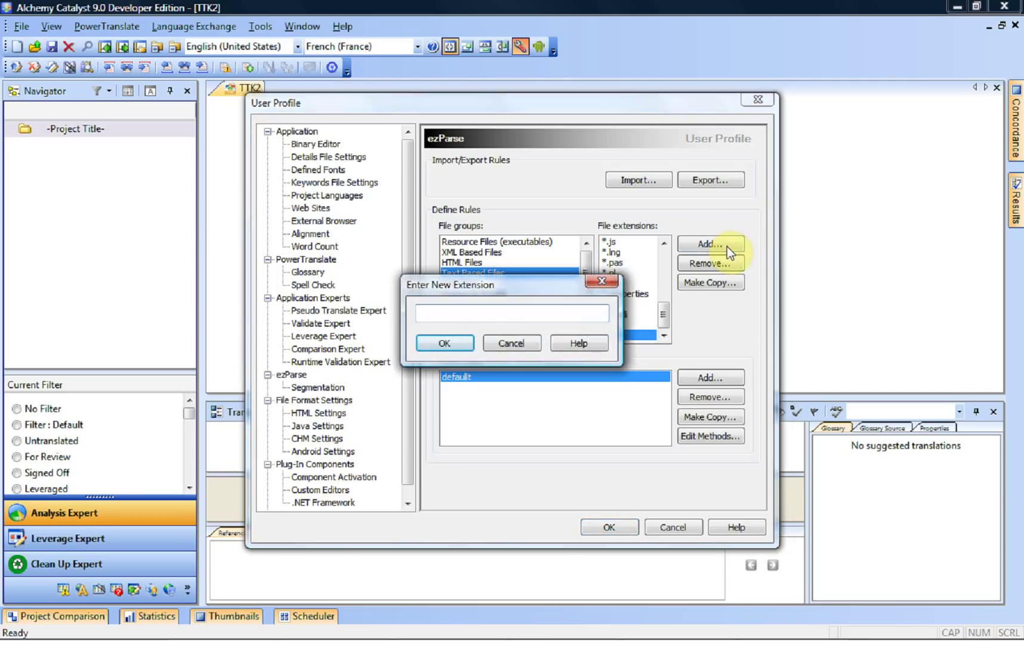
left_click(511, 313)
type("*.wk1")
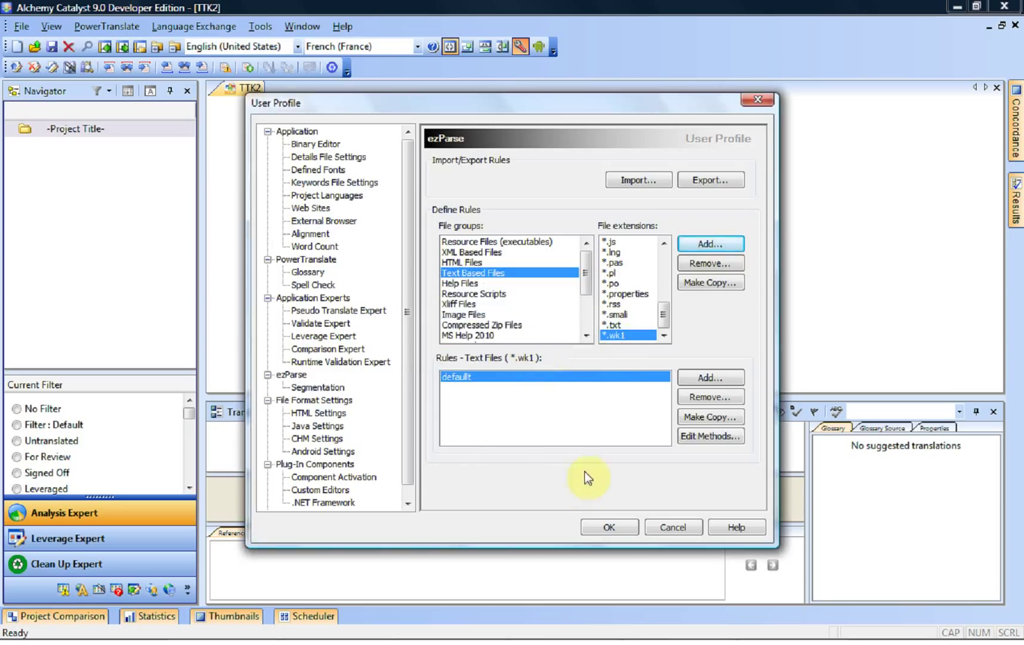
mouse_move(497, 437)
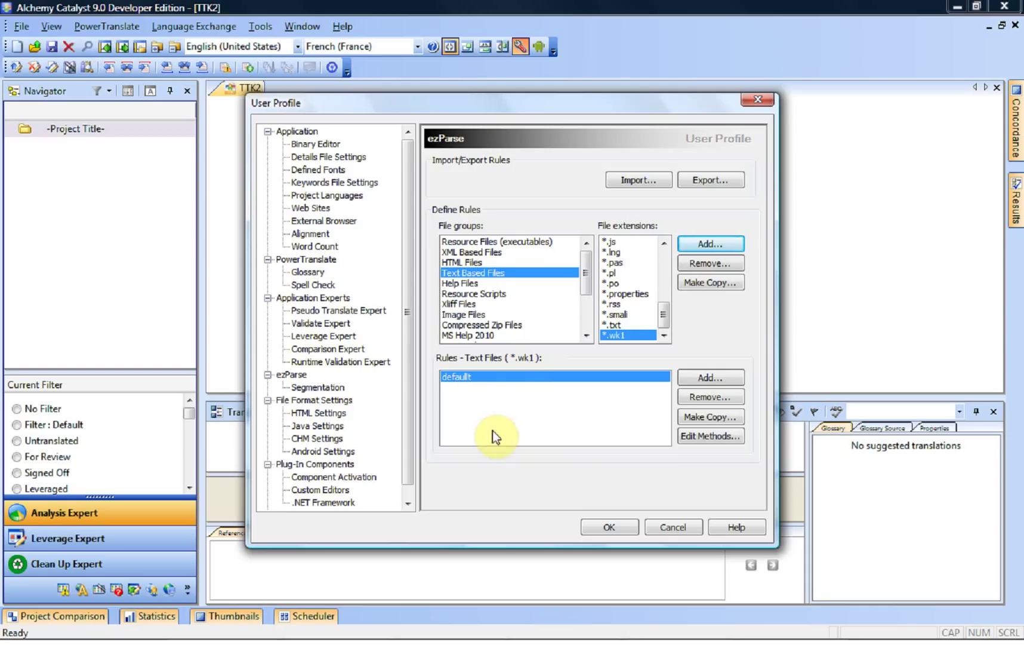
mouse_move(662, 446)
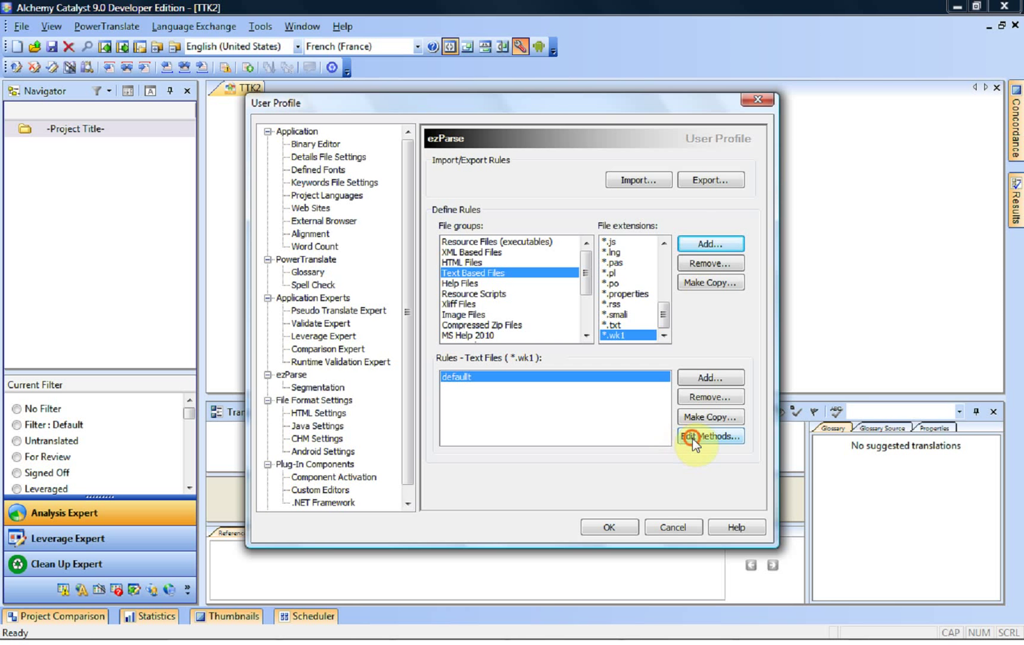
Edit the default *.wk1 rule's methods full-screen and browse for a preview file.
left_click(710, 437)
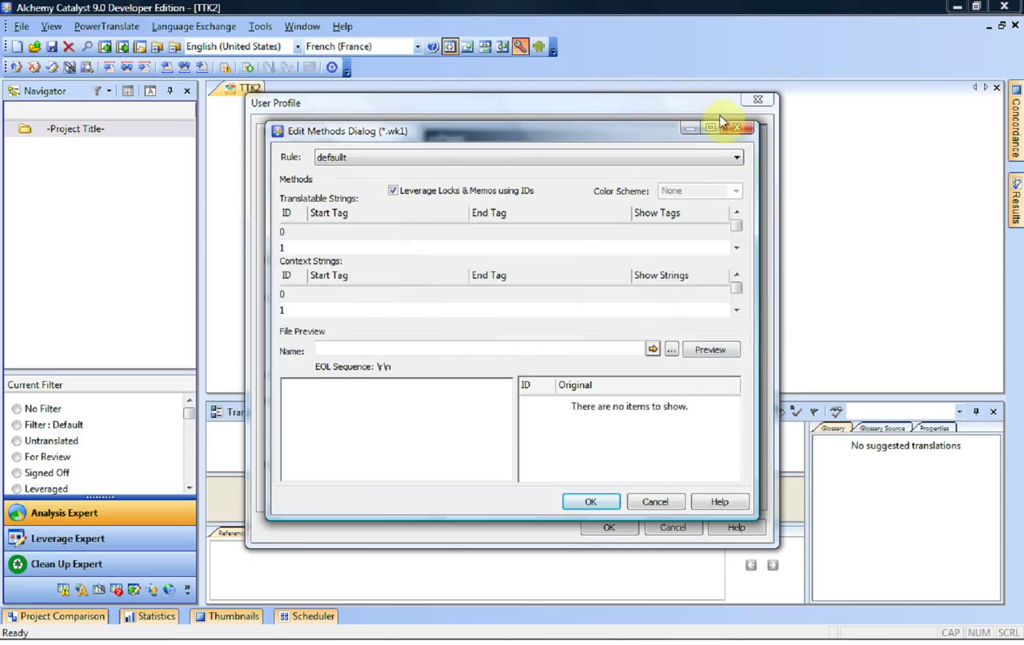
left_click(712, 128)
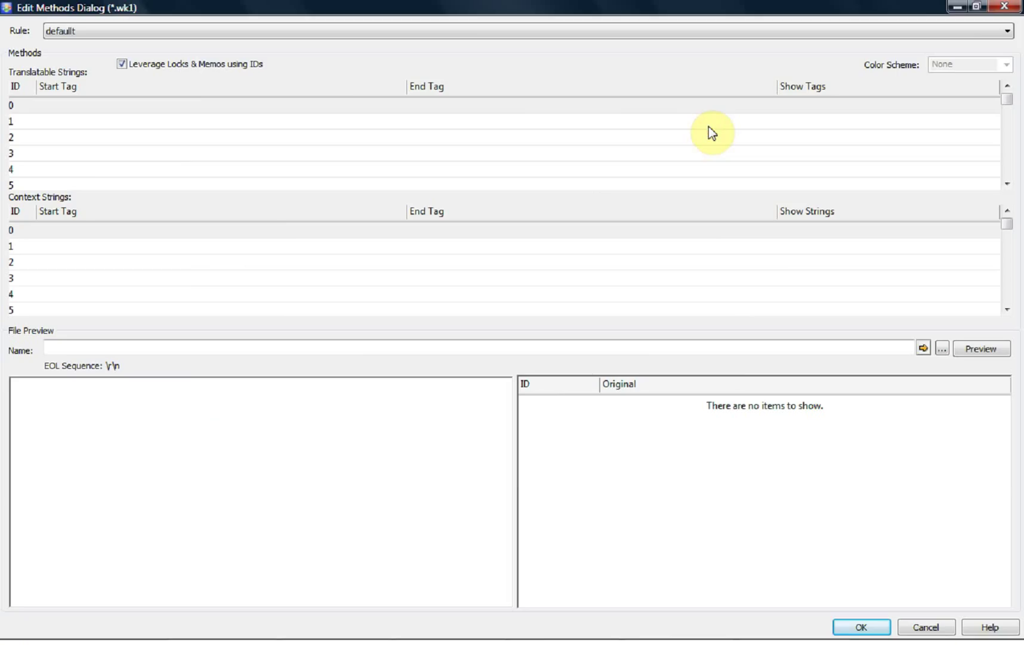
mouse_move(185, 117)
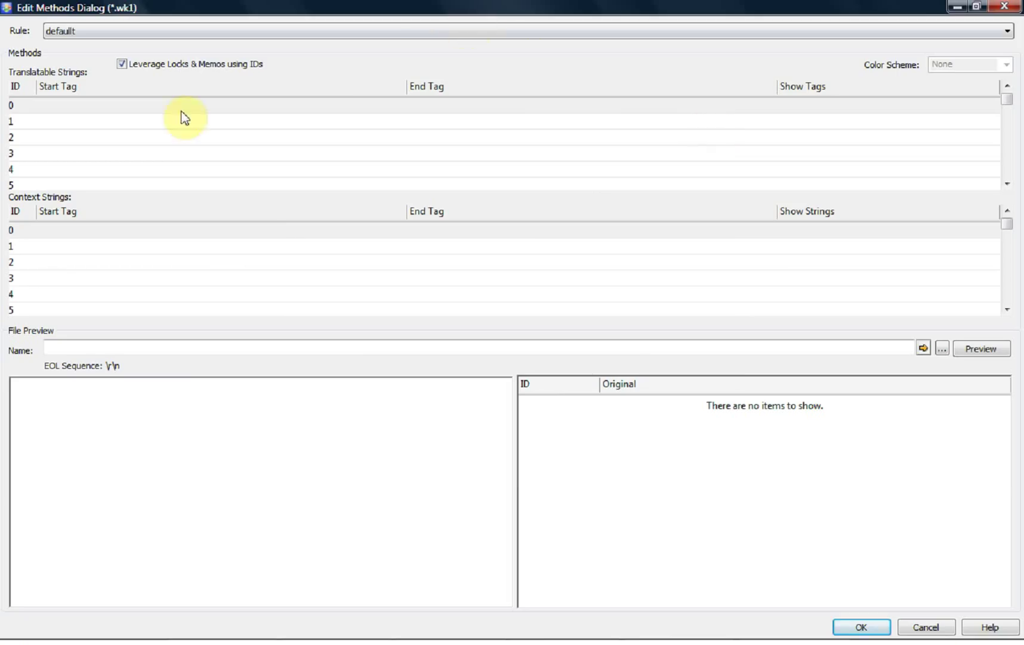
mouse_move(62, 136)
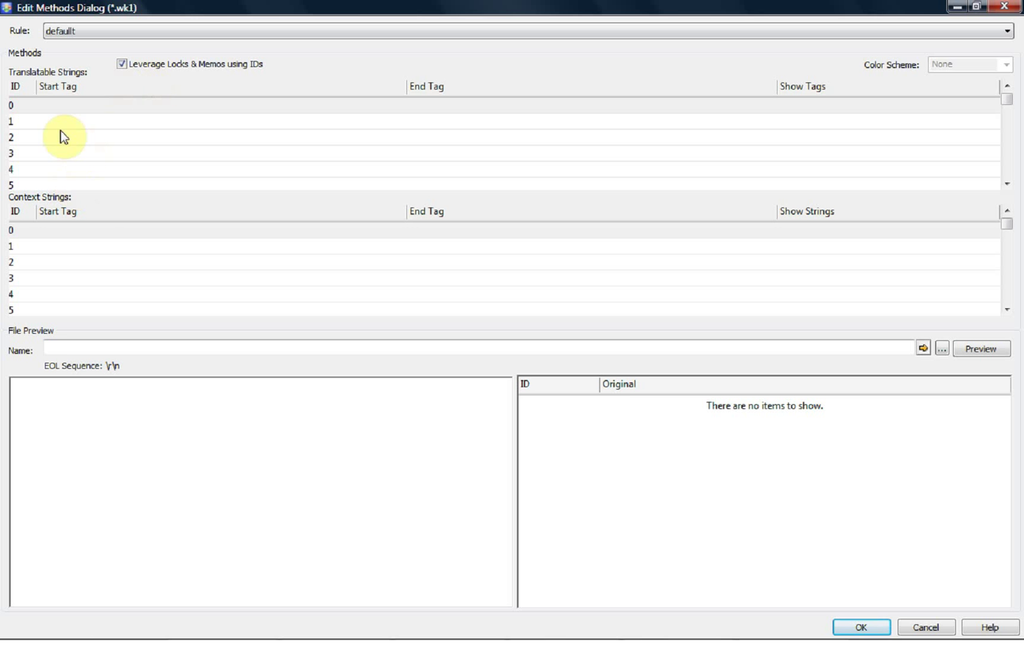
mouse_move(210, 464)
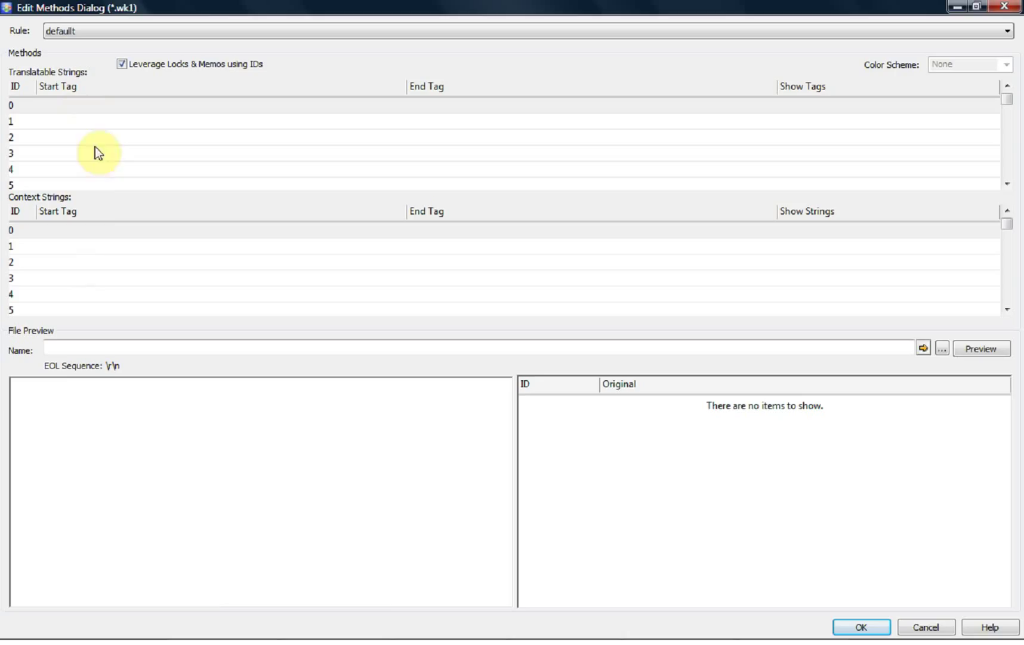
mouse_move(83, 273)
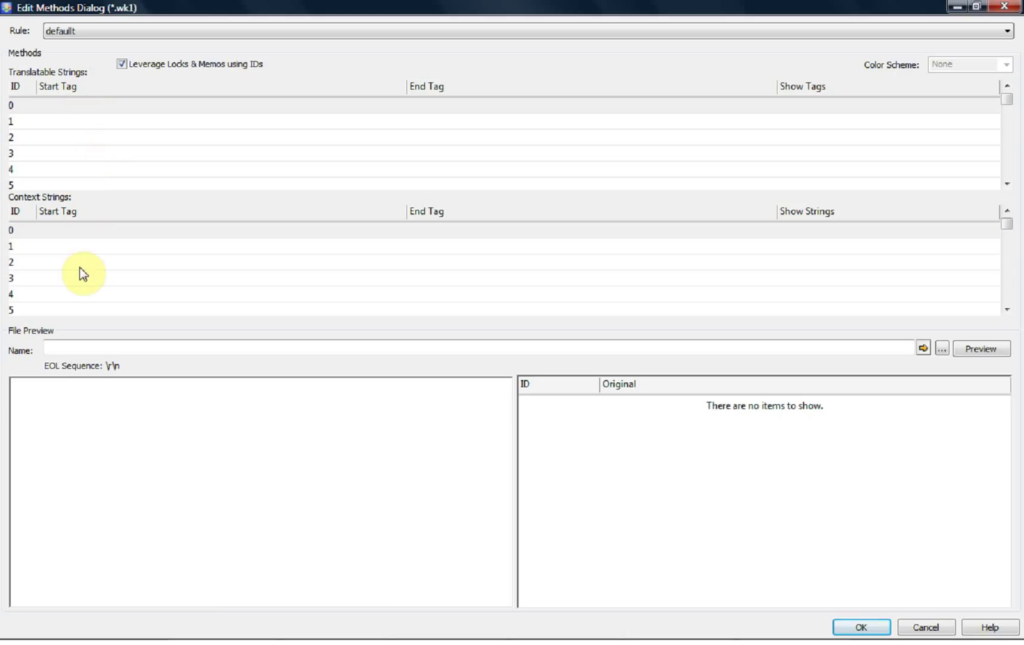
mouse_move(644, 416)
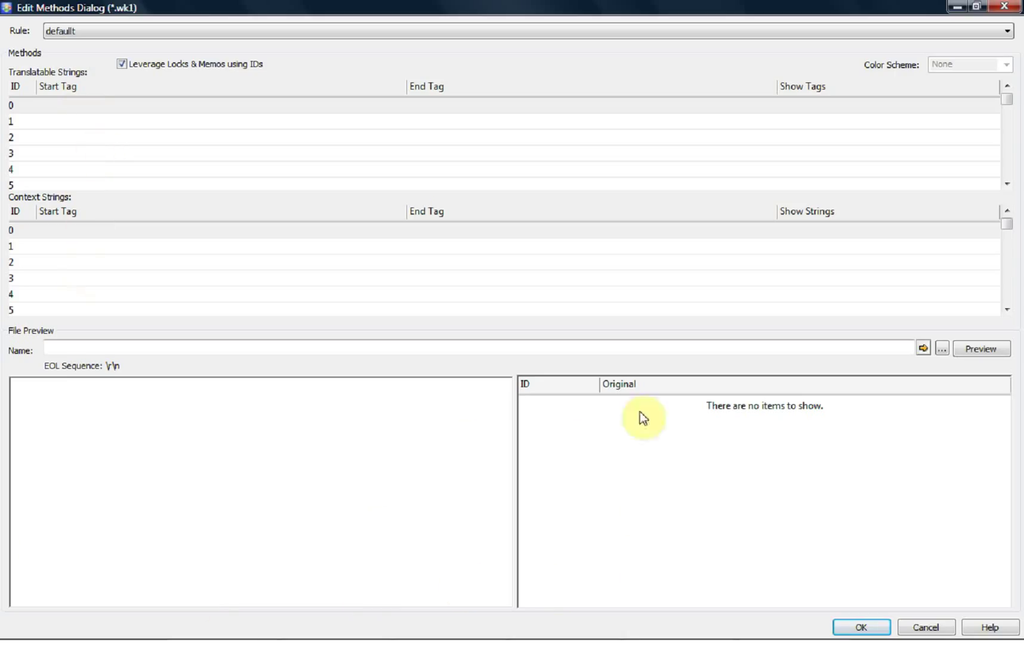
mouse_move(245, 542)
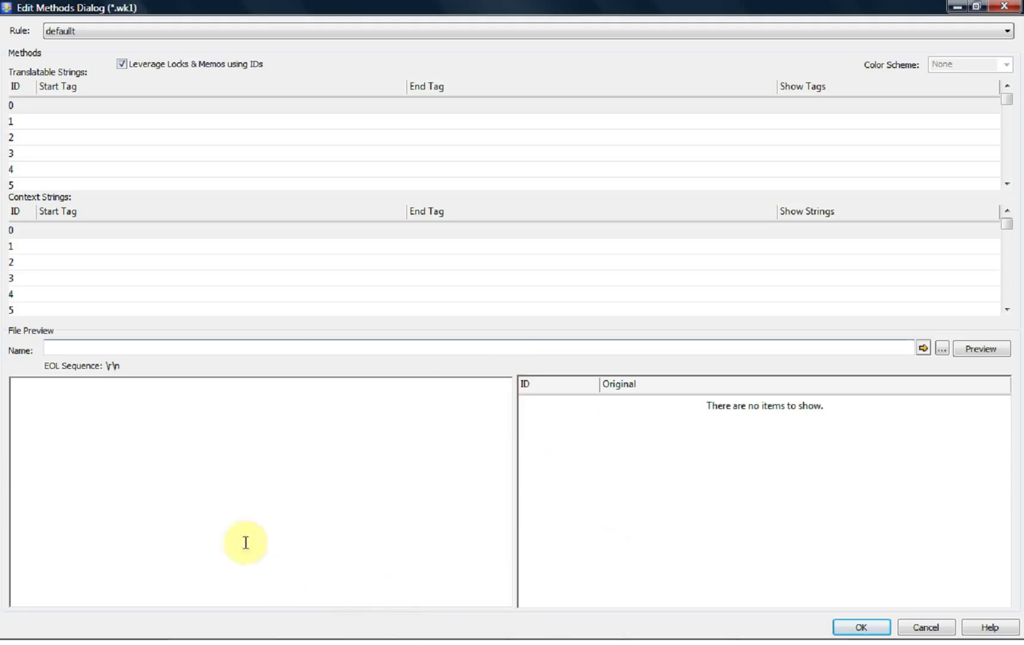
mouse_move(255, 589)
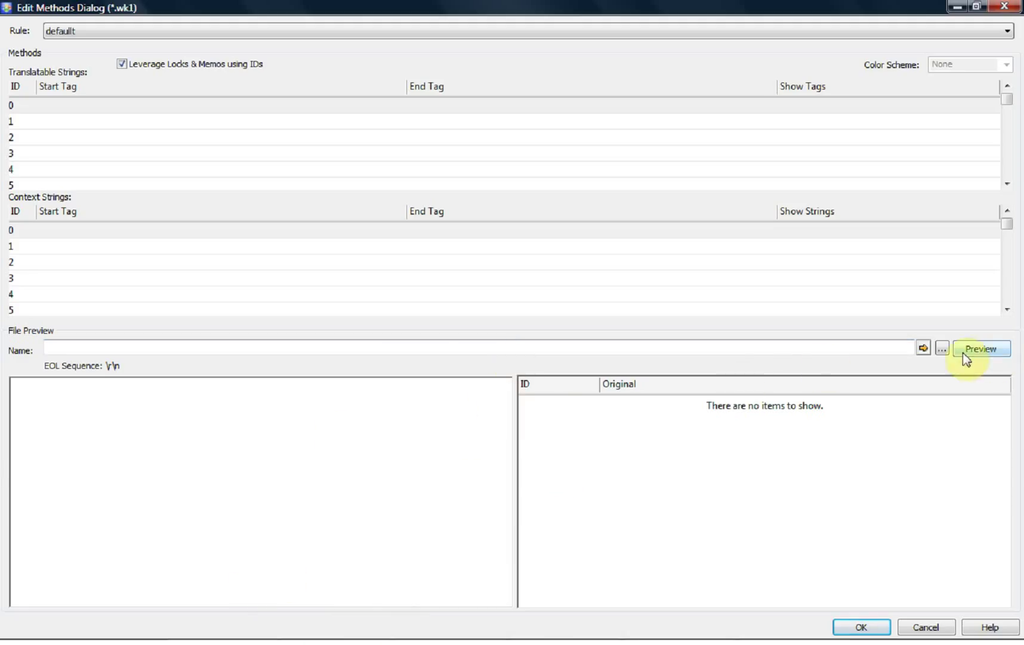
left_click(941, 348)
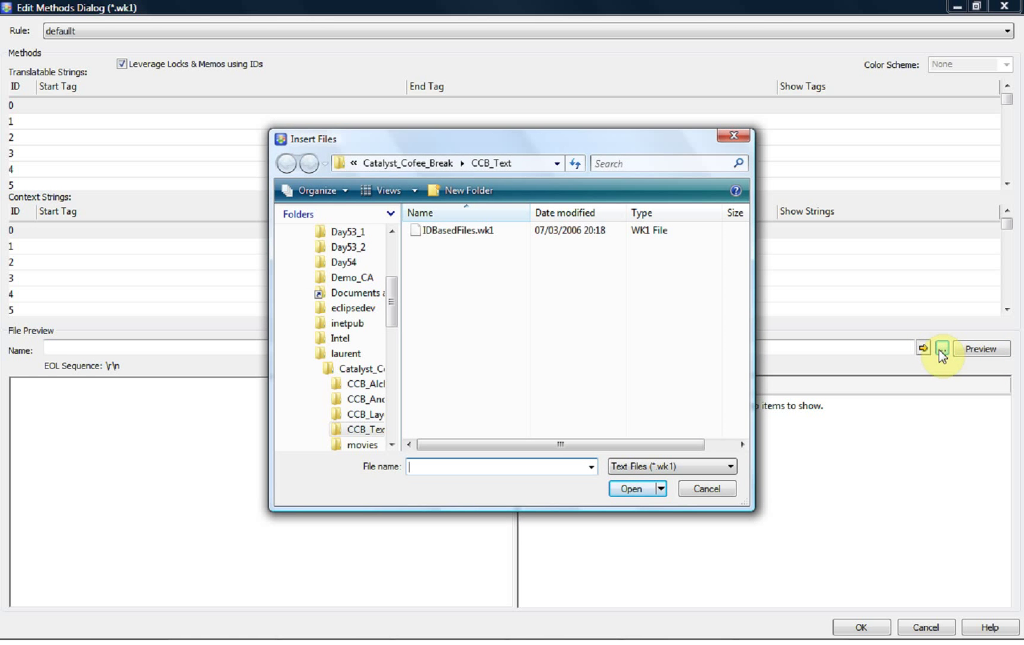
Load IDBasedFiles.wk1 as the preview file and begin editing row 0's Start Tag.
left_click(464, 230)
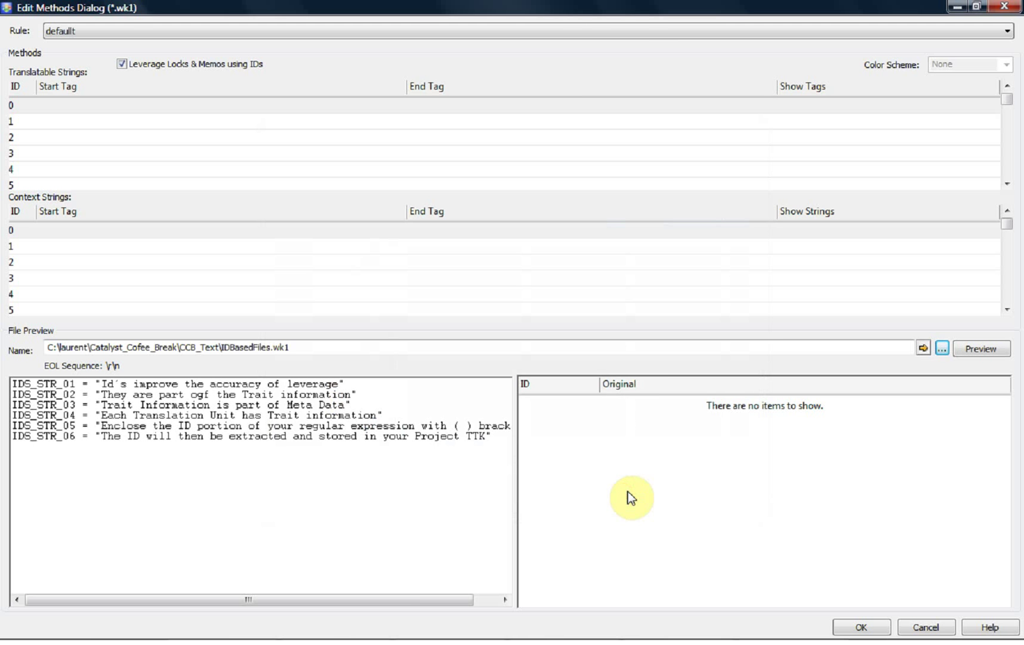
mouse_move(16, 361)
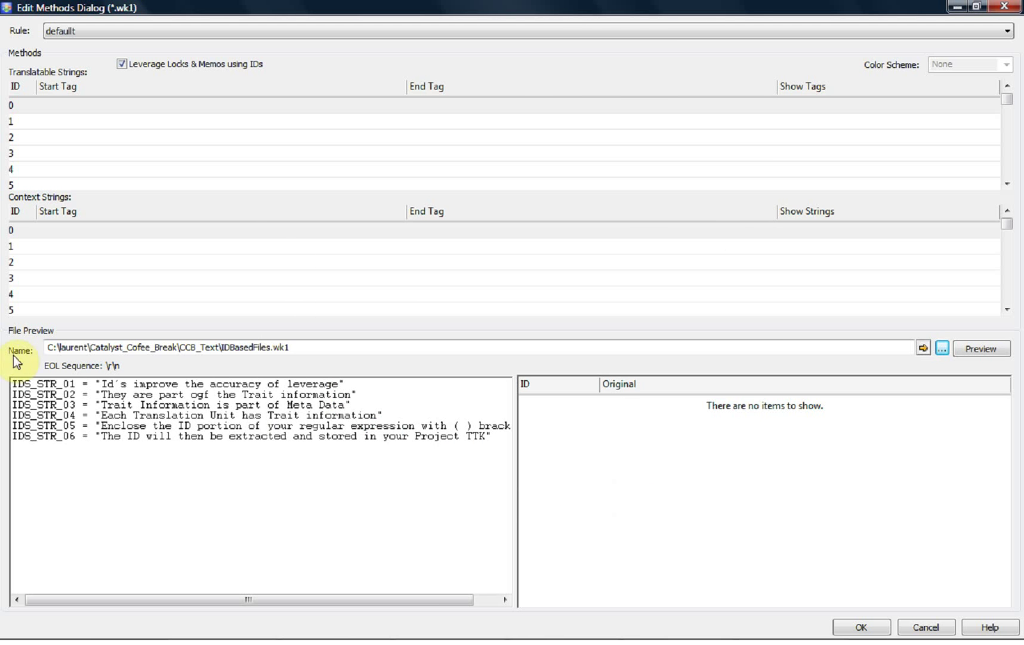
mouse_move(166, 559)
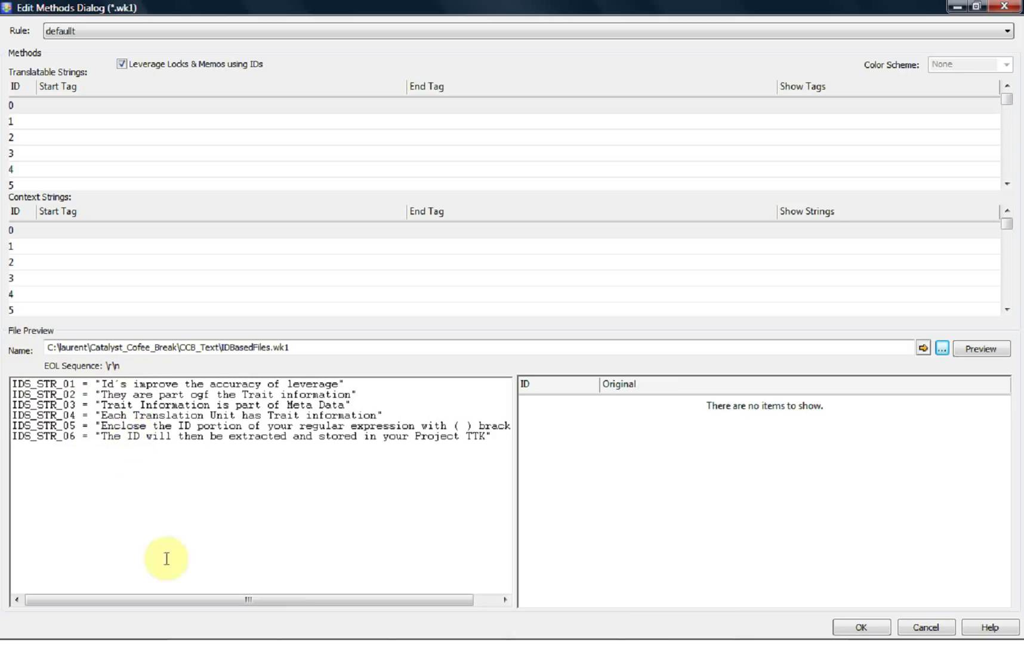
mouse_move(683, 537)
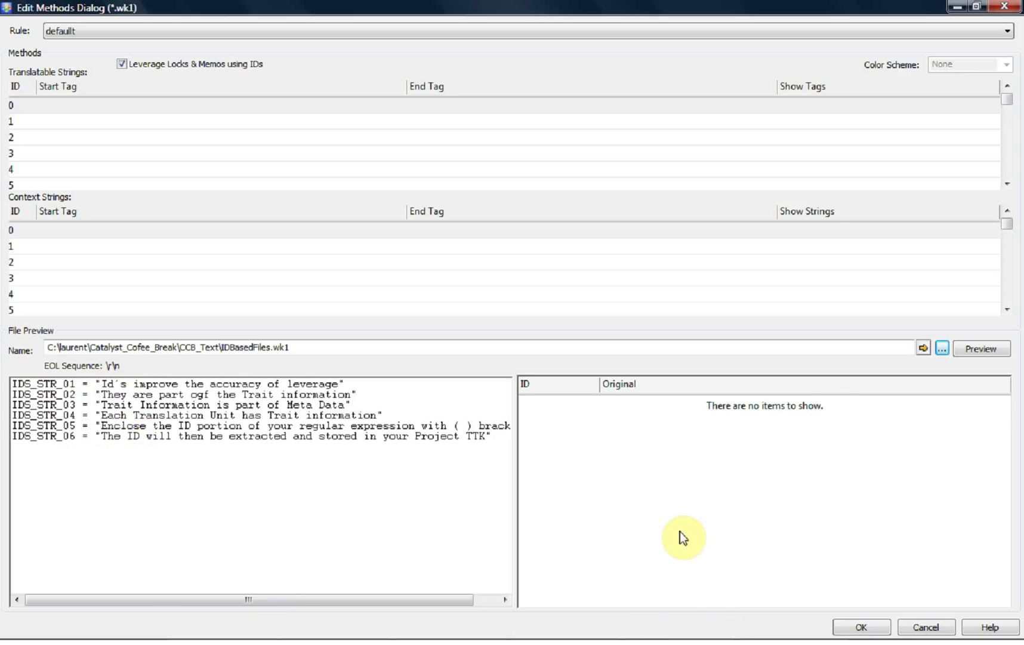
mouse_move(682, 471)
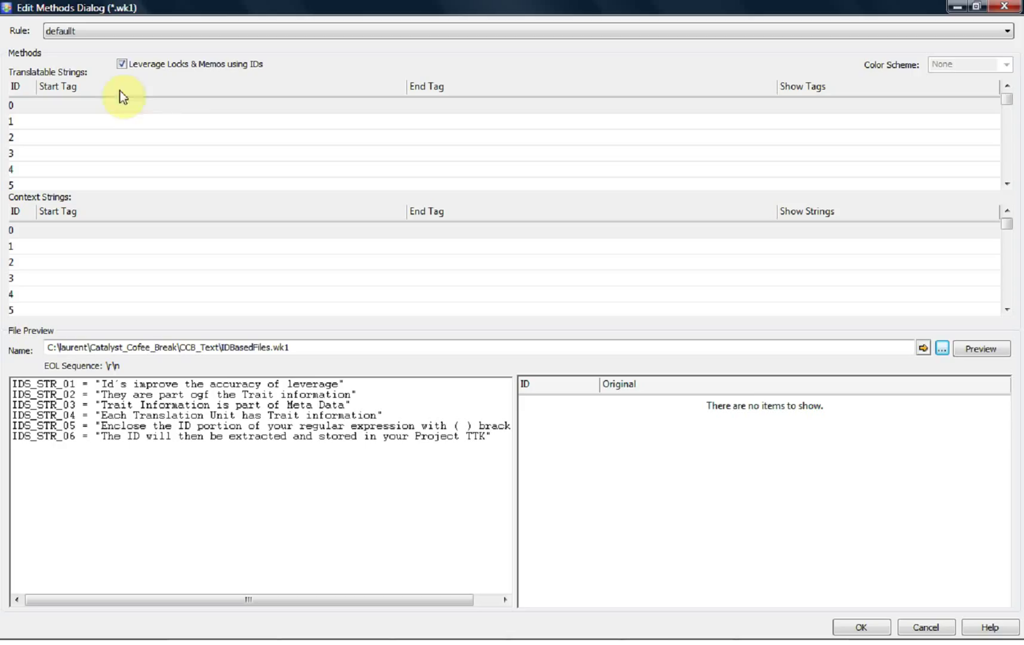
mouse_move(53, 118)
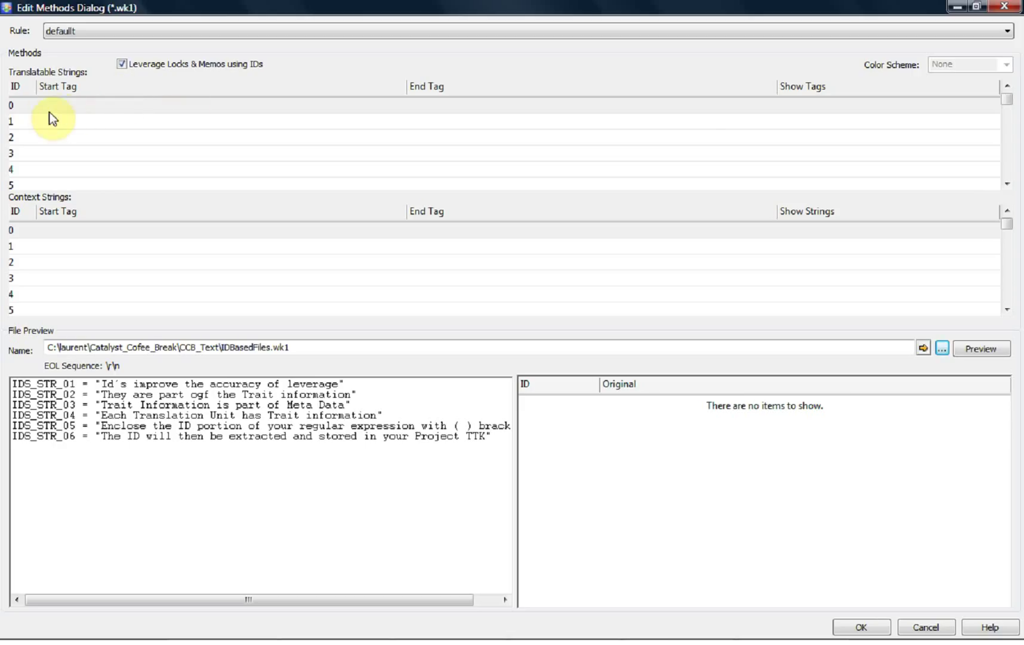
mouse_move(693, 123)
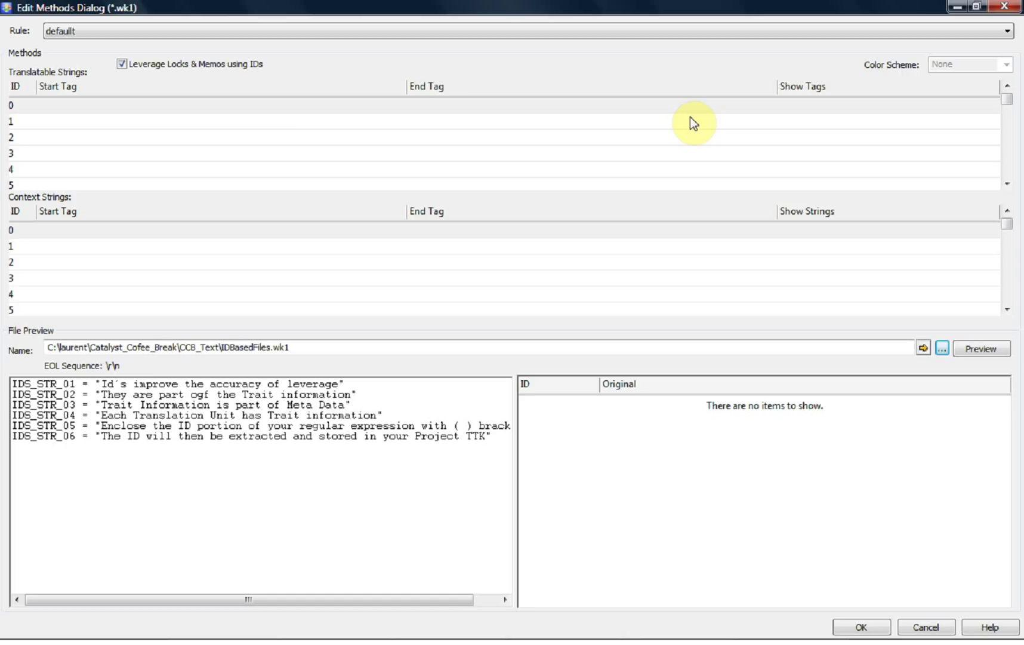
mouse_move(439, 116)
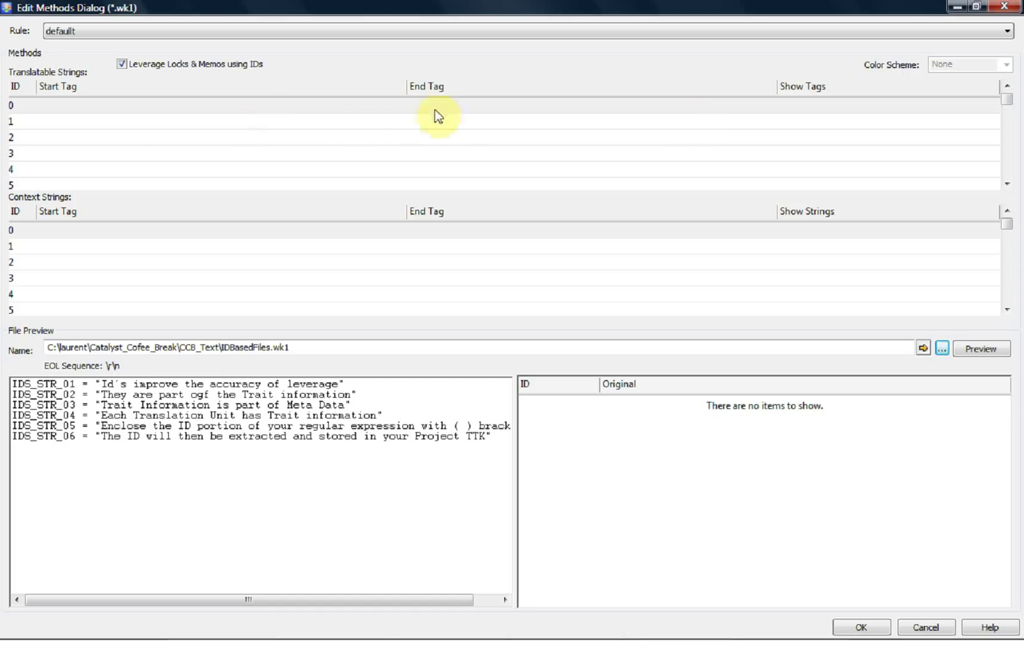
left_click(176, 104)
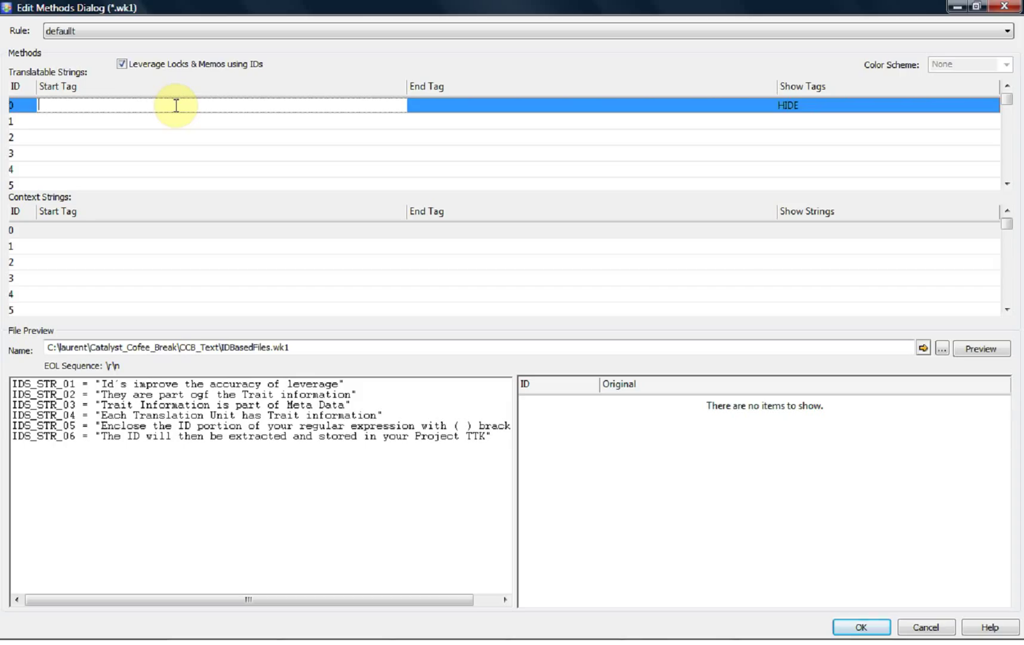
Set row 0's Start Tag and End Tag each to a double quote (").
type("\"")
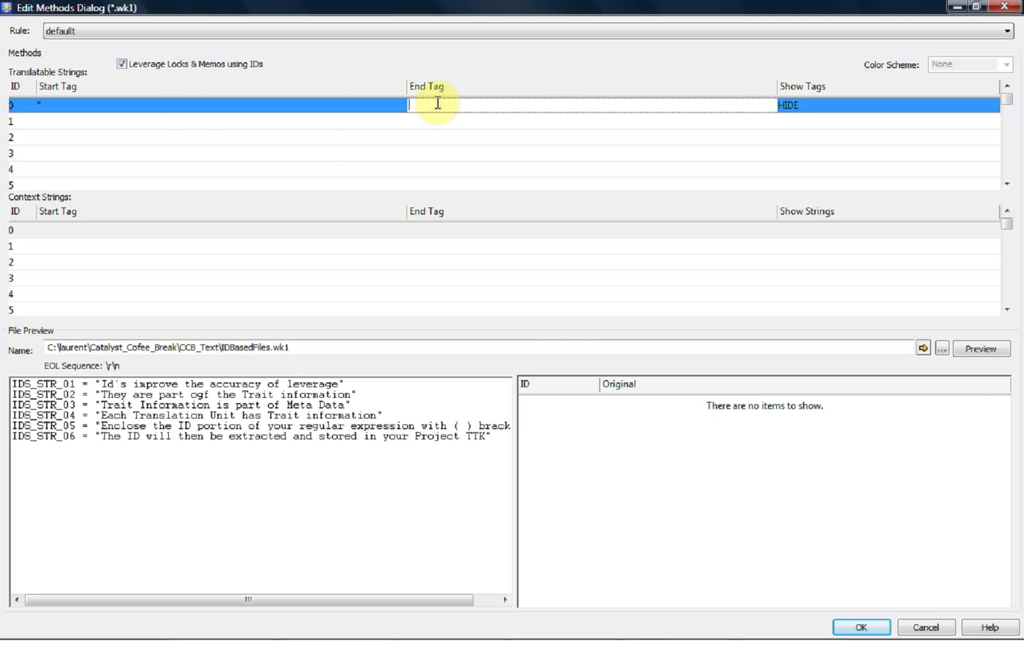
type("\"")
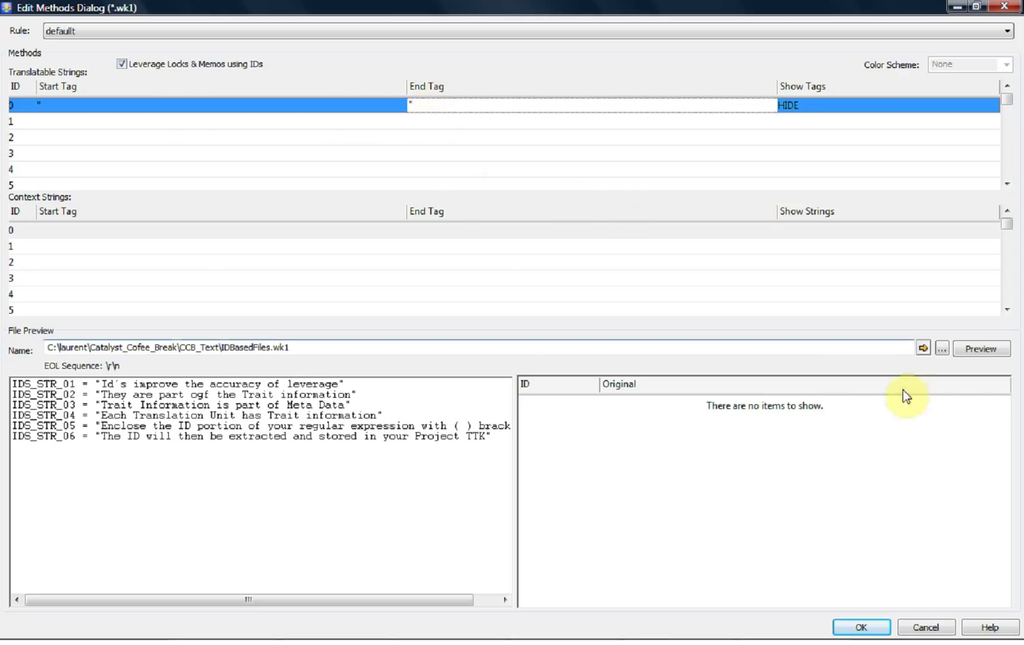
mouse_move(980, 348)
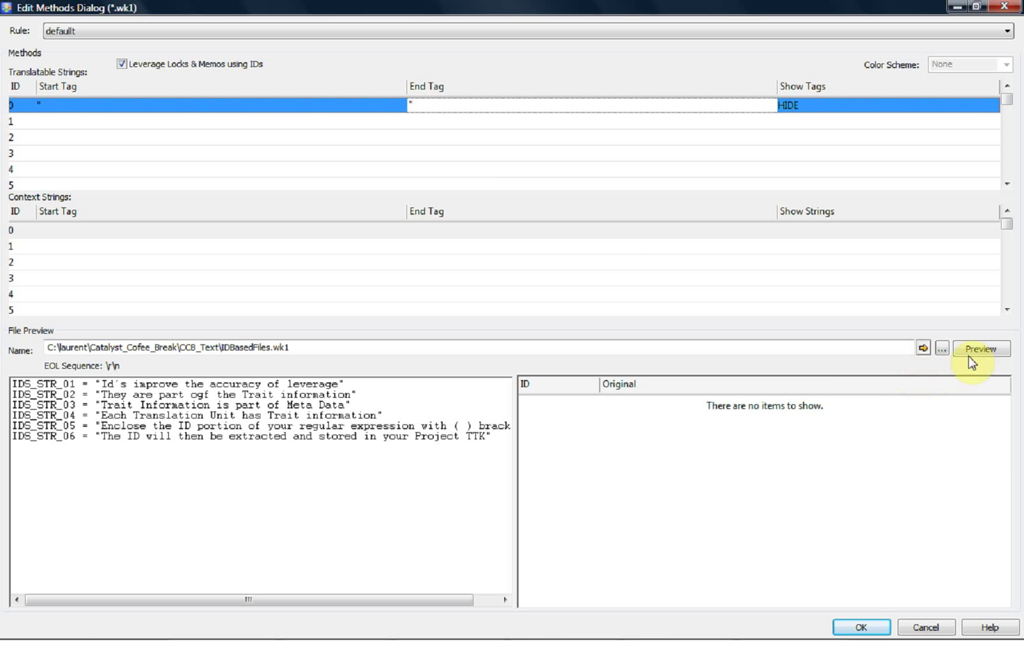
Preview the quote rule, extracting the six quoted strings as entries 0 to 5.
left_click(980, 348)
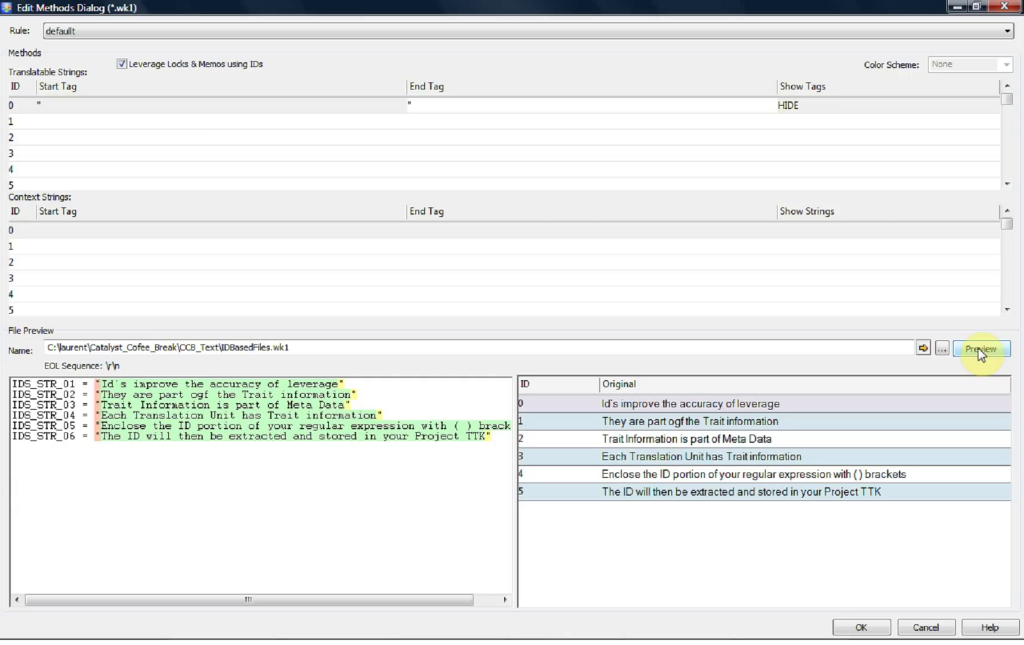
mouse_move(816, 203)
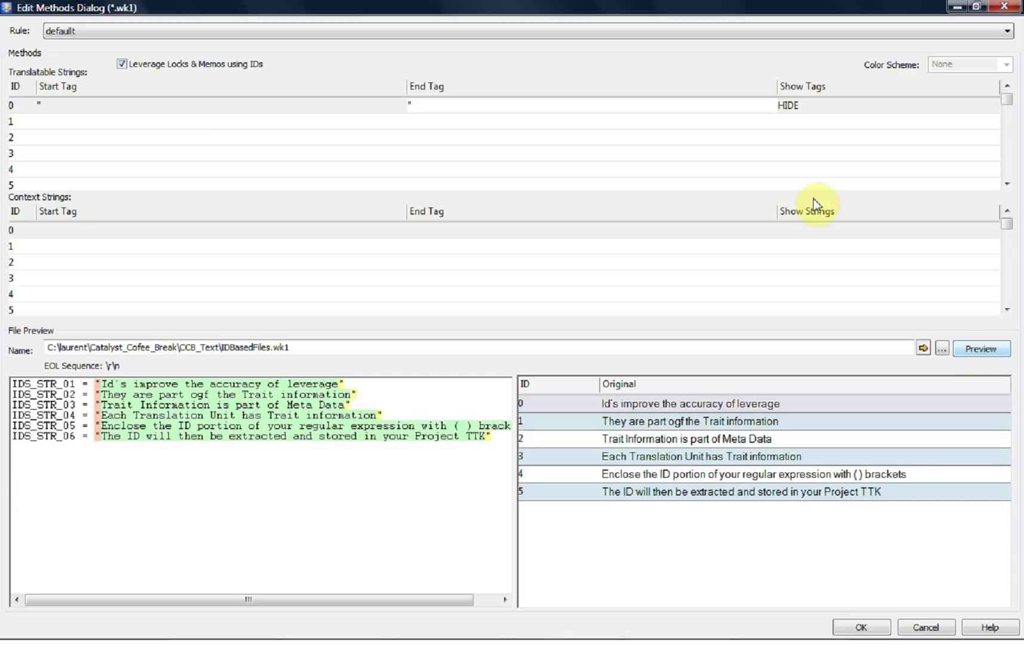
mouse_move(148, 84)
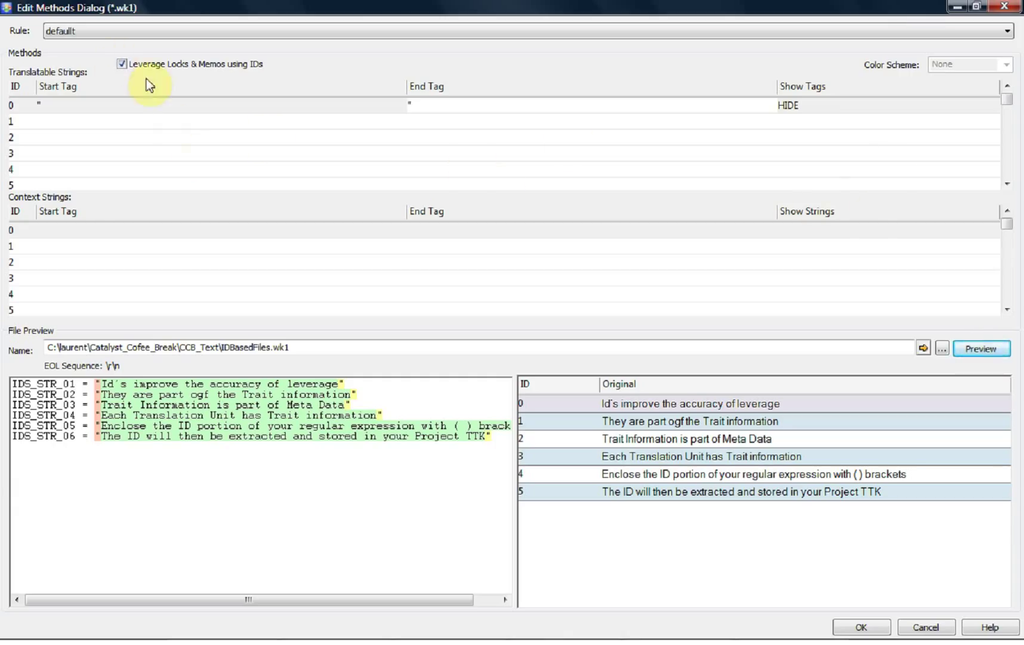
mouse_move(249, 88)
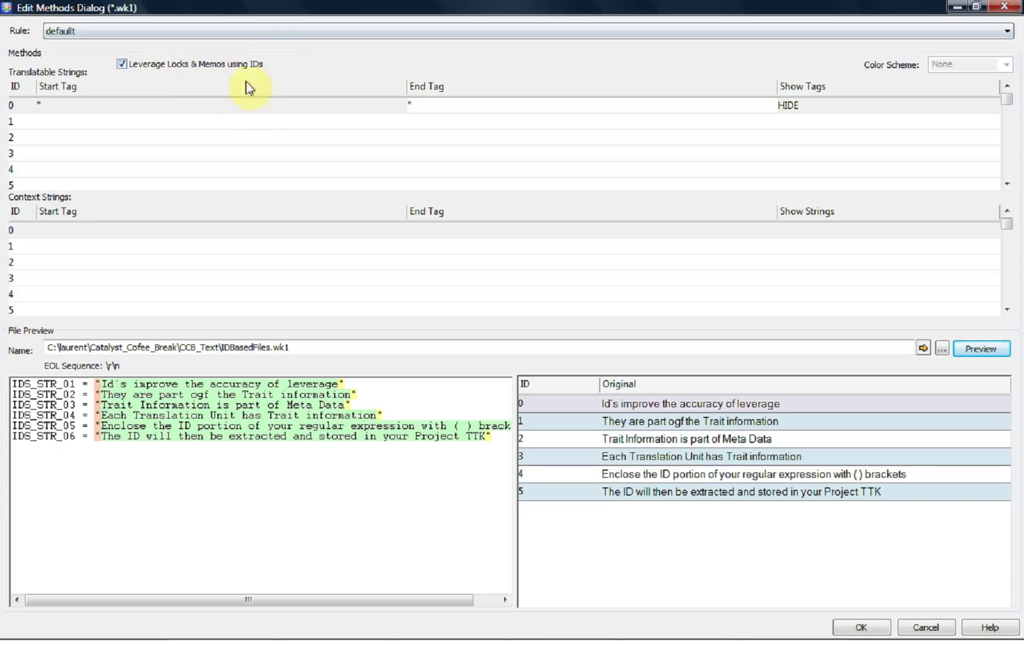
mouse_move(235, 108)
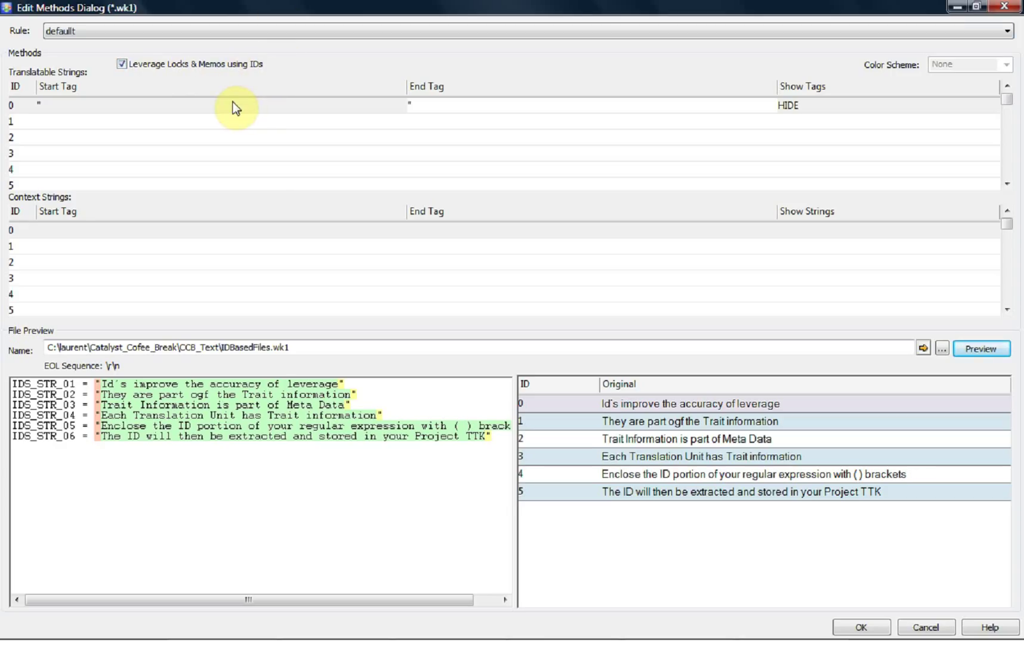
mouse_move(541, 531)
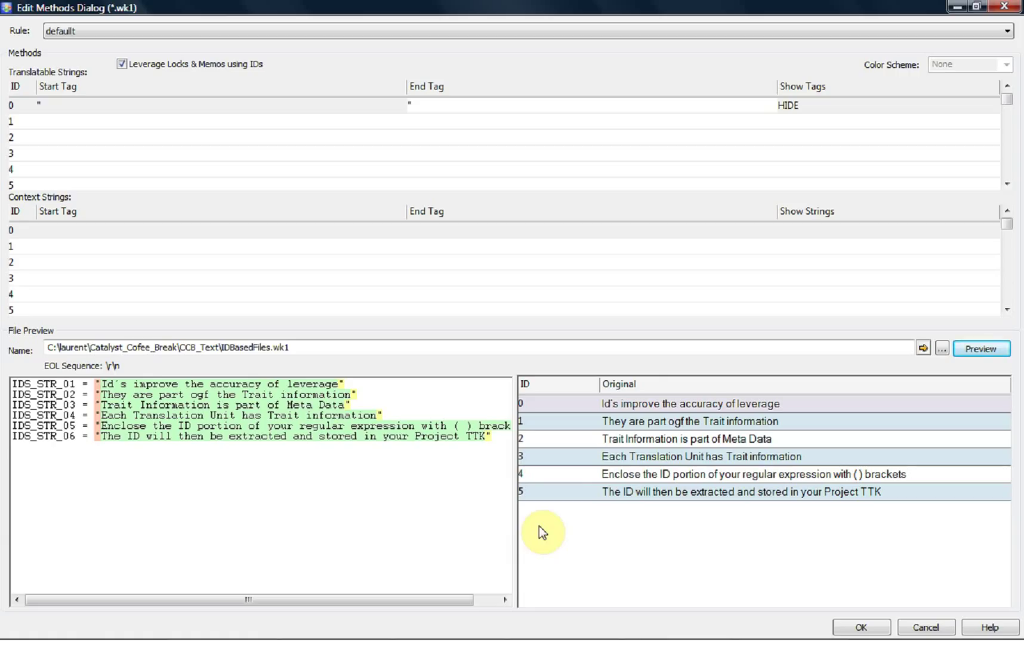
mouse_move(573, 428)
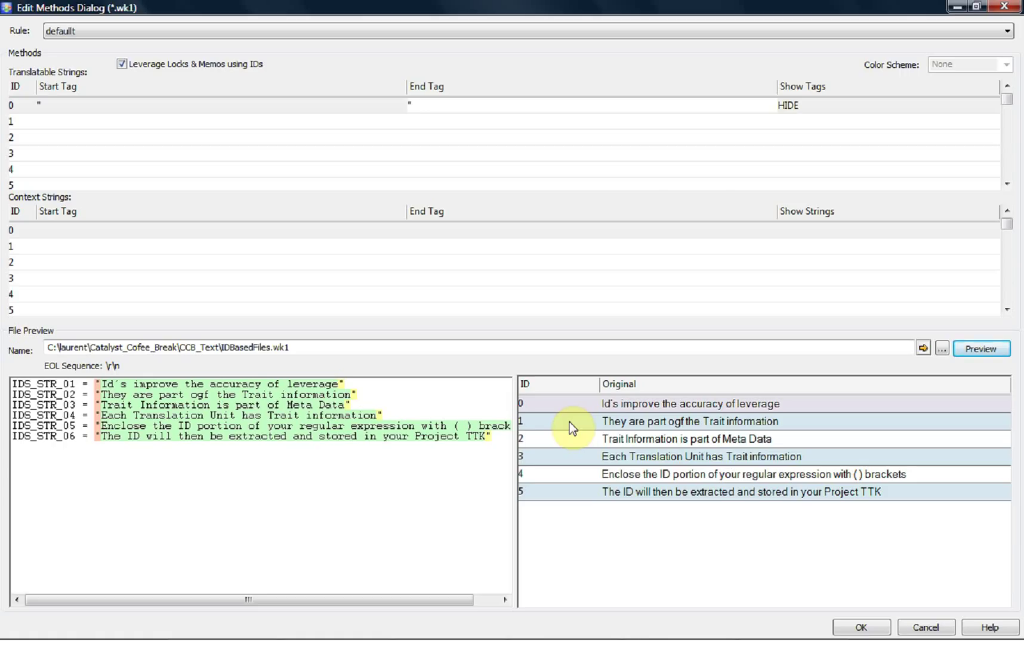
mouse_move(49, 488)
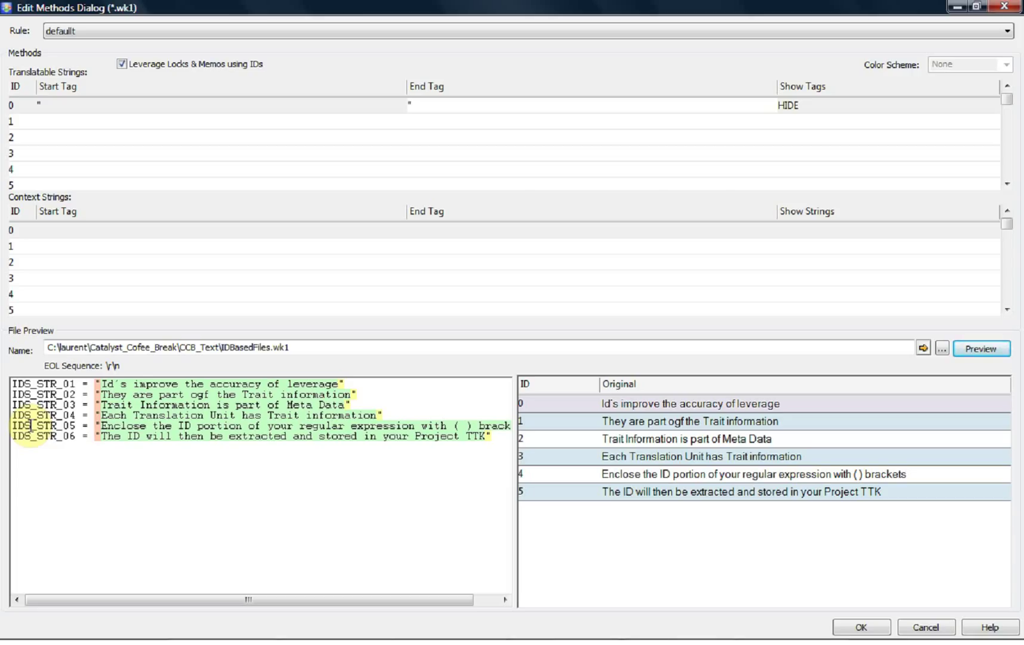
mouse_move(81, 116)
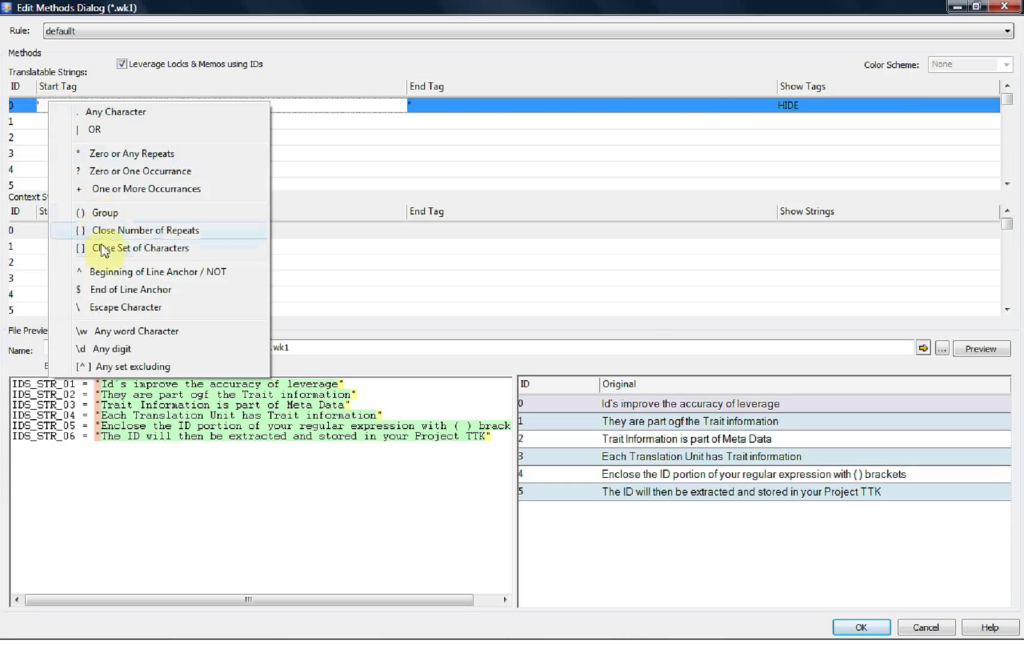
Prefix row 0's Start Tag with the regex ^[^=]+ before the double quote.
left_click(159, 272)
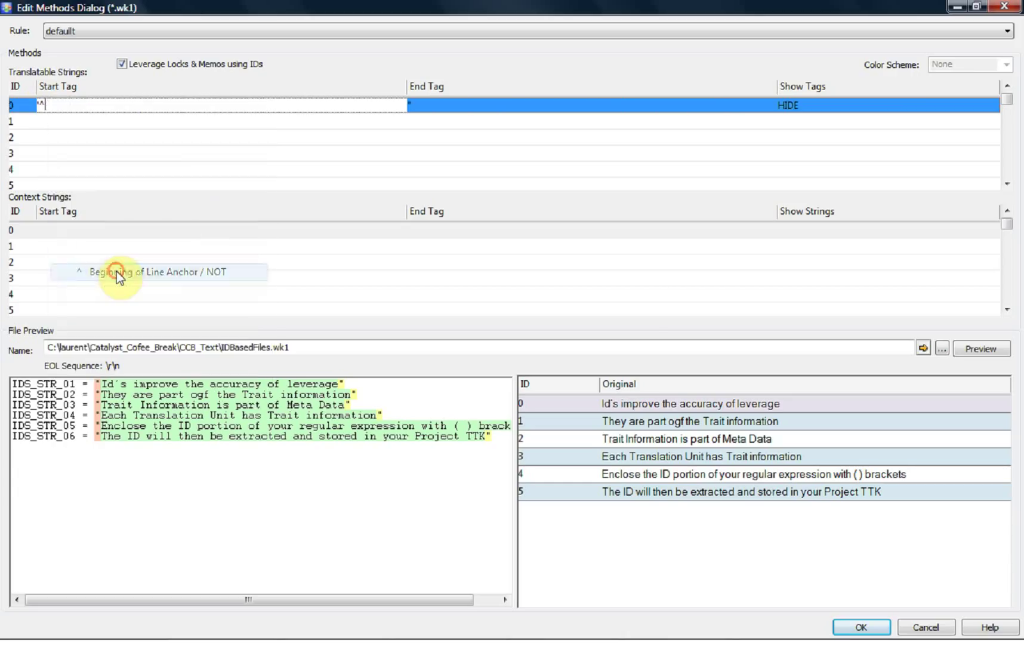
mouse_move(119, 277)
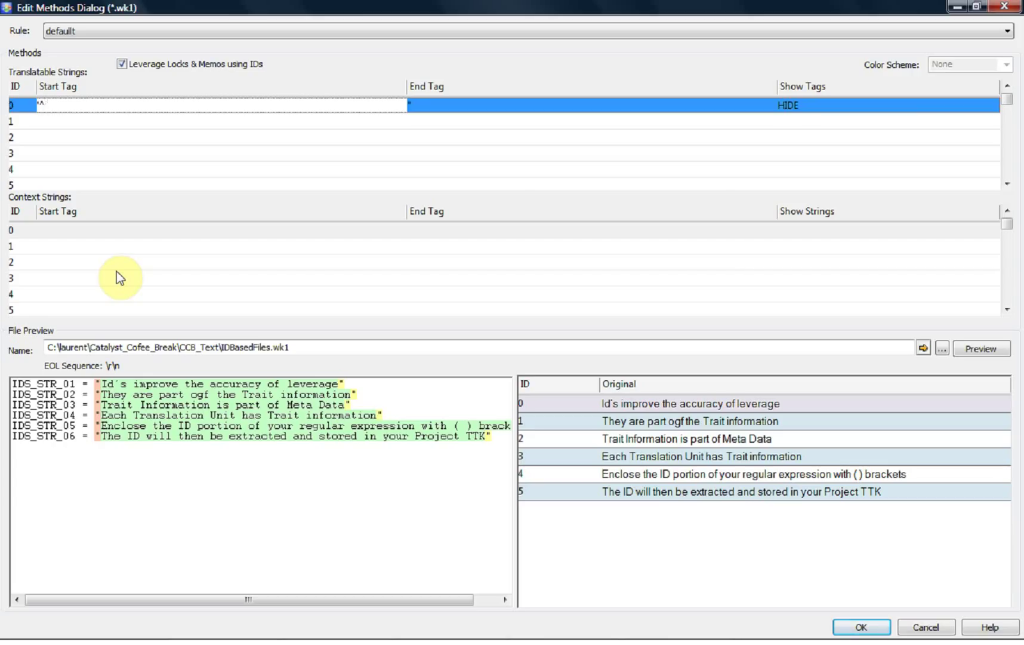
type("[^=]")
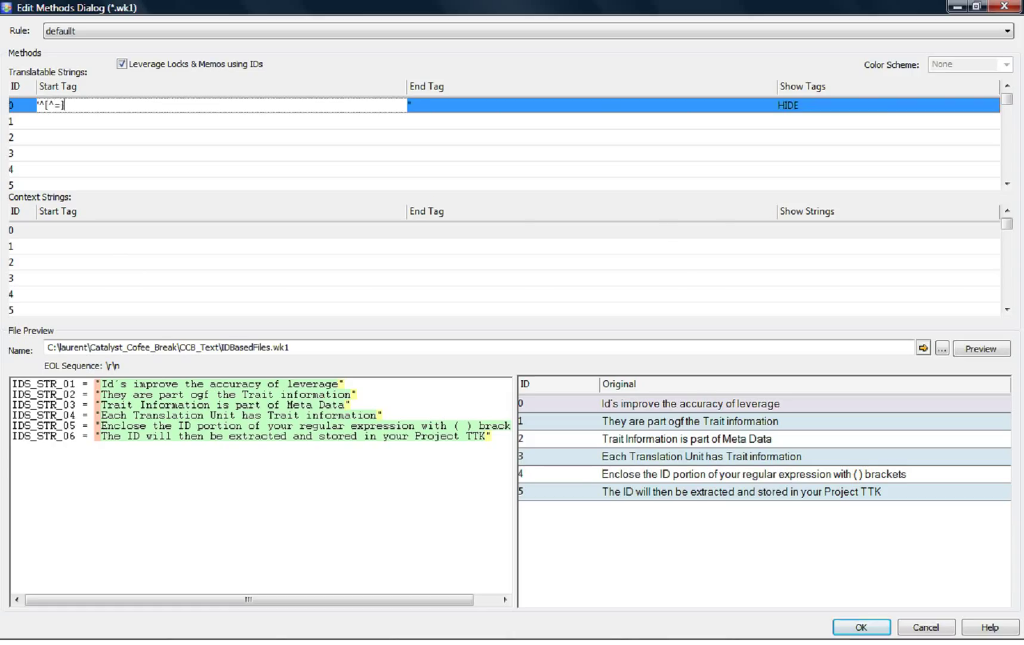
type("+")
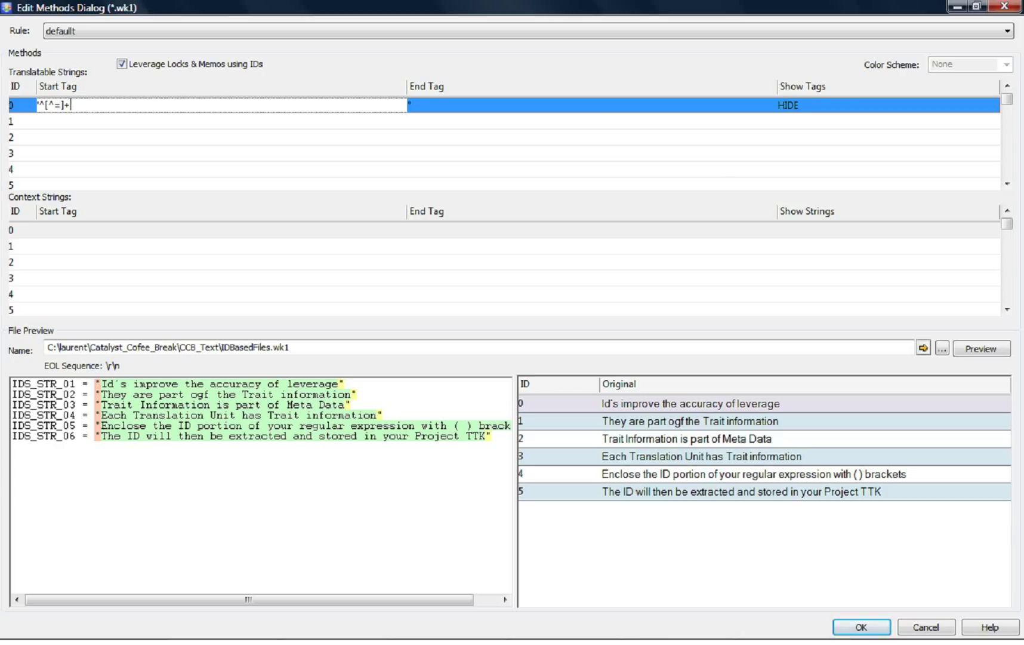
mouse_move(981, 372)
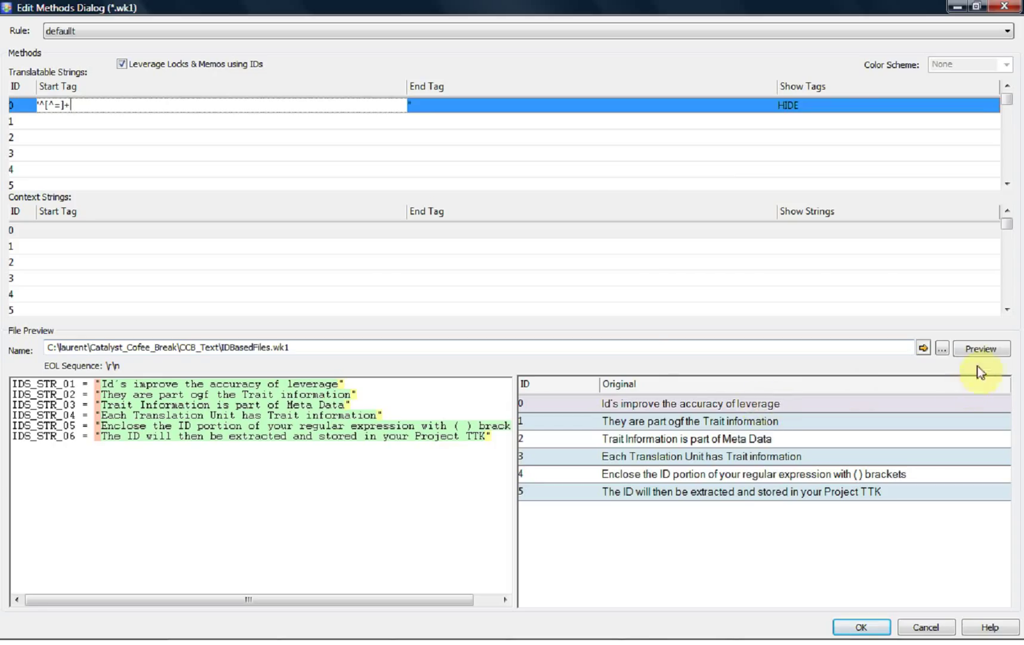
Re-preview IDBasedFiles.wk1, which now extracts only an equals sign per entry.
left_click(980, 348)
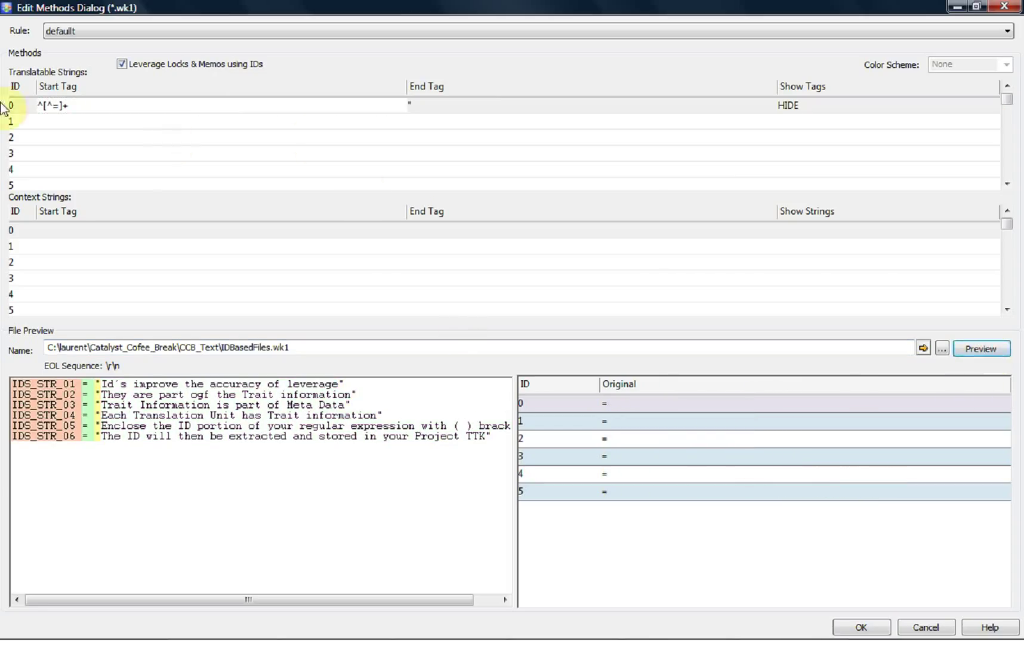
mouse_move(64, 124)
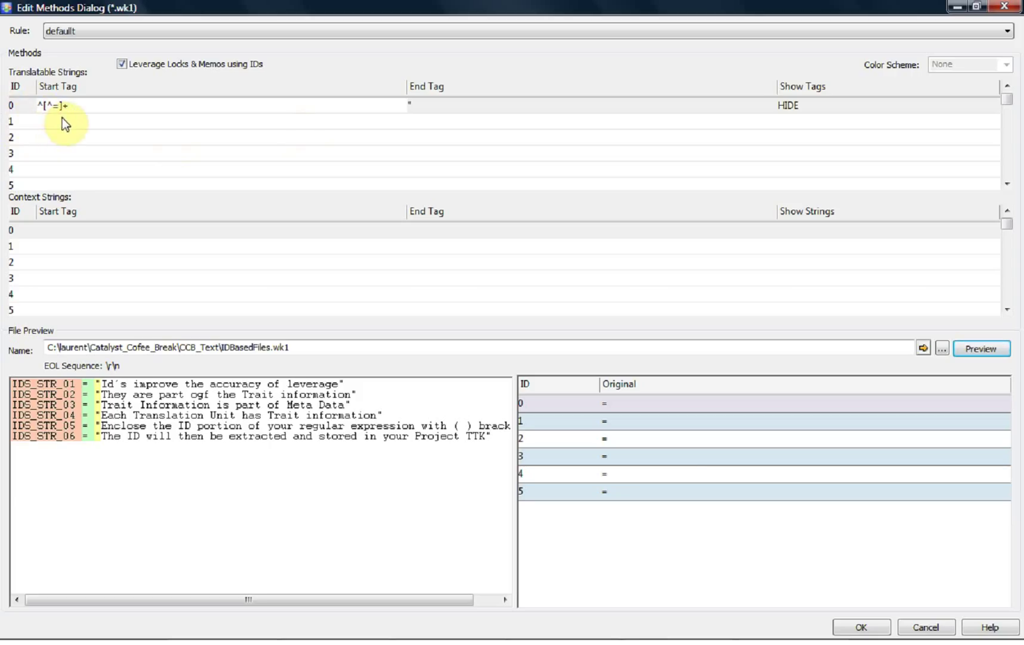
mouse_move(73, 118)
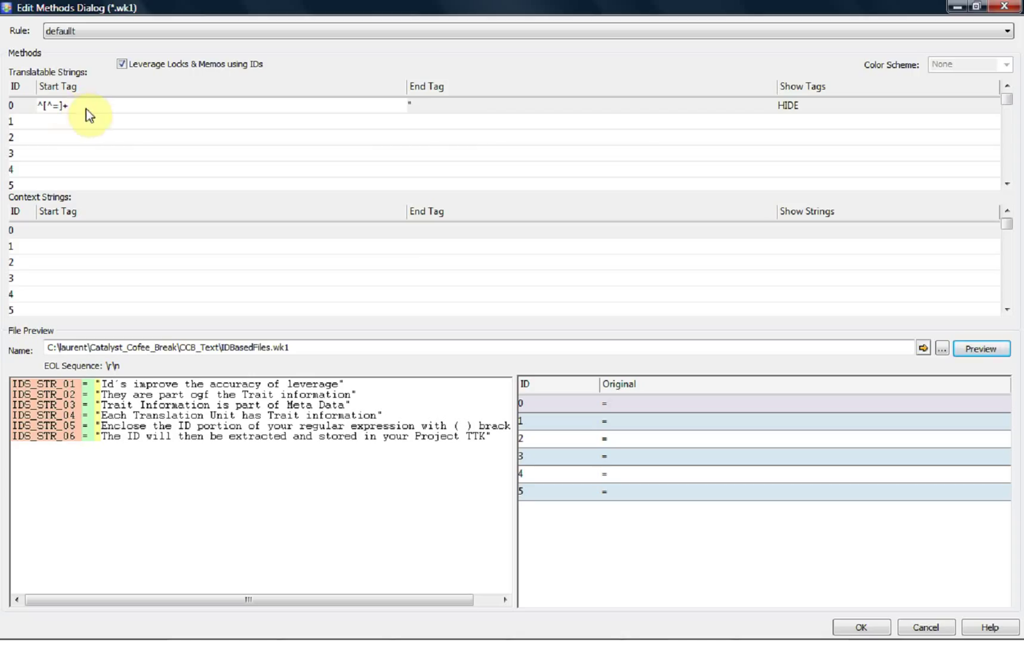
mouse_move(421, 118)
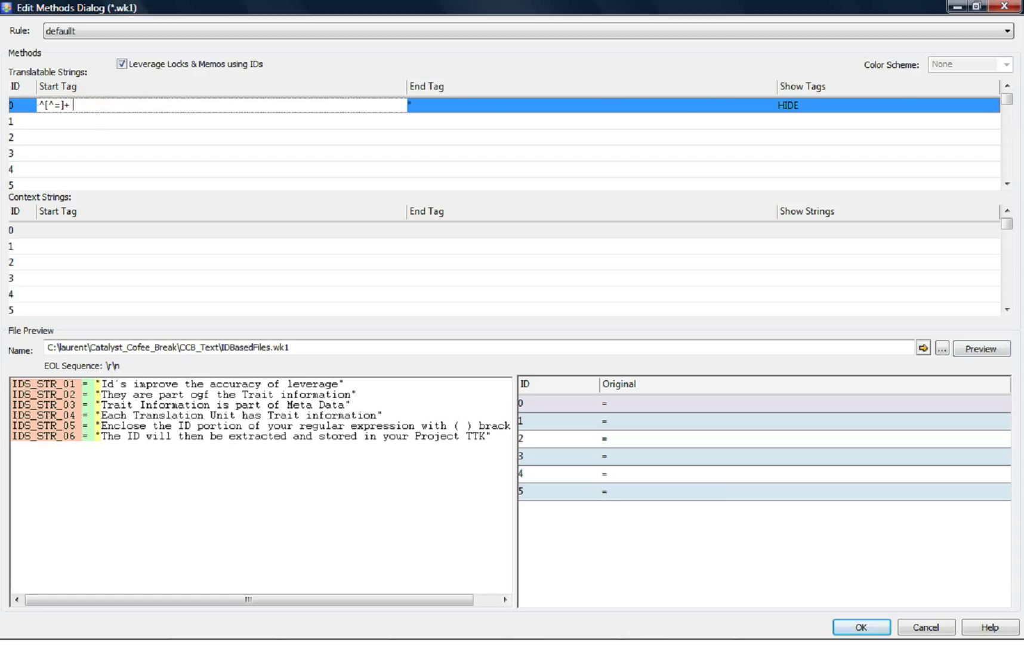
Extend the Start Tag to ^[^=]+ = " and preview all six full strings again.
type("=")
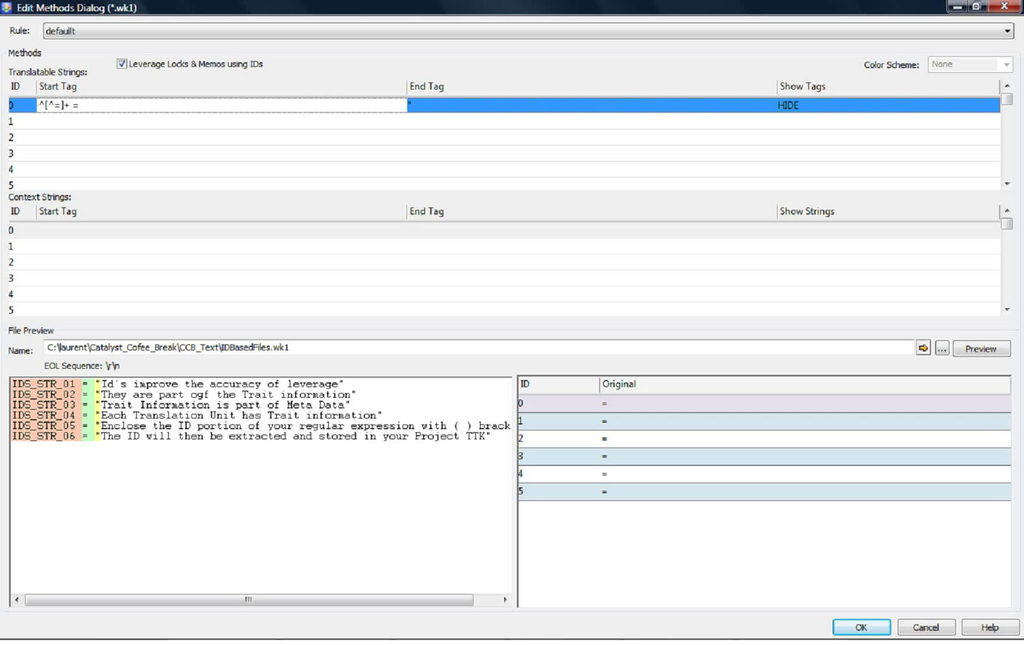
type("\"")
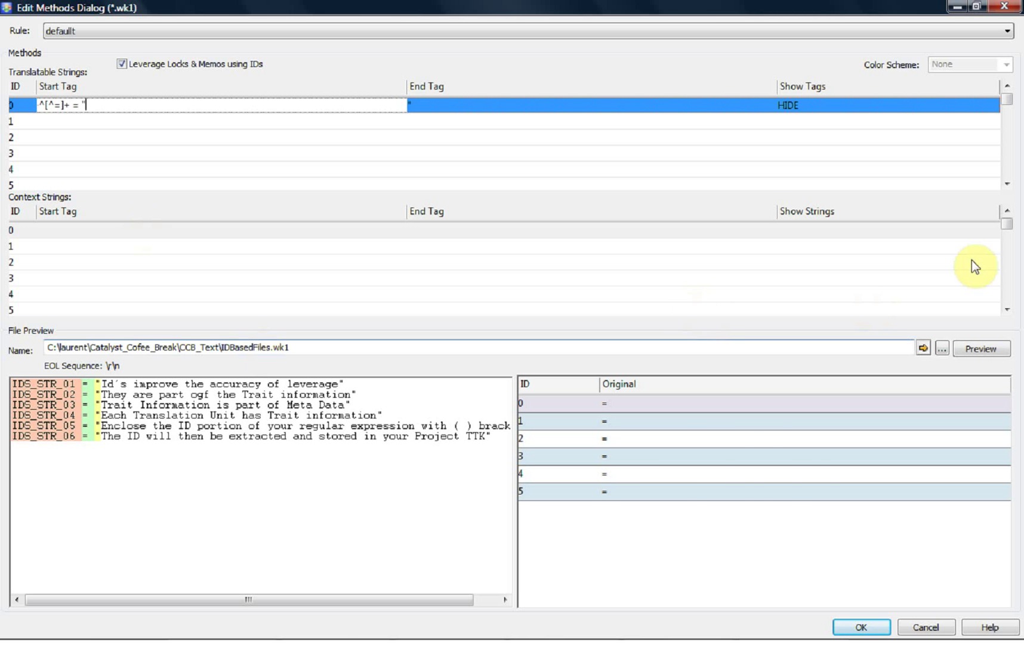
left_click(981, 348)
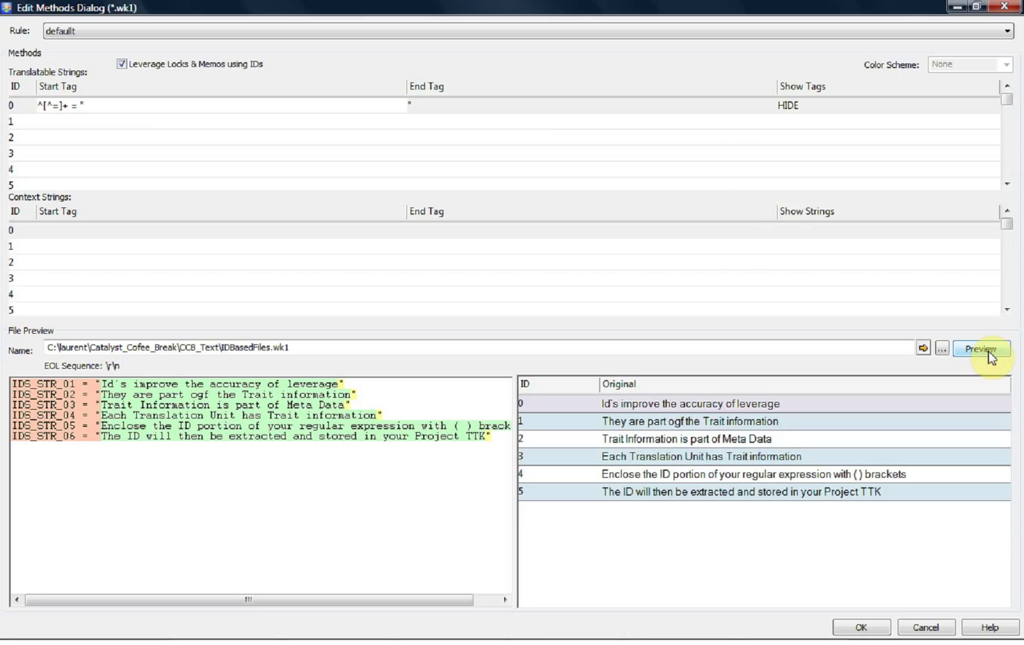
mouse_move(663, 156)
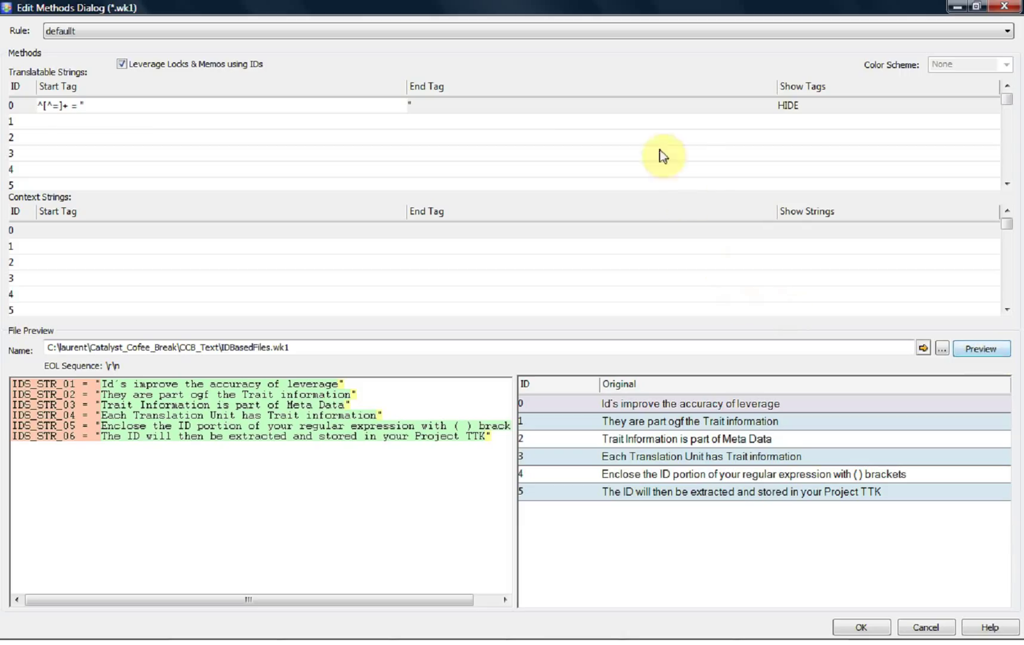
left_click(118, 104)
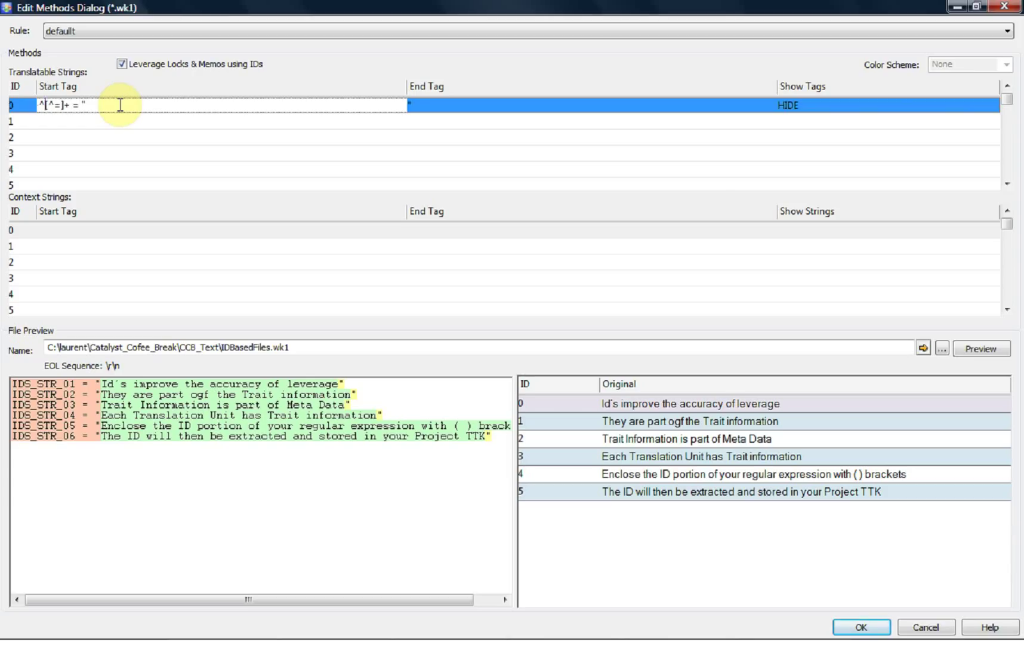
Change the Start Tag to ^([^=]+) = " and preview IDs IDS_STR_01 to IDS_STR_06.
type("(")
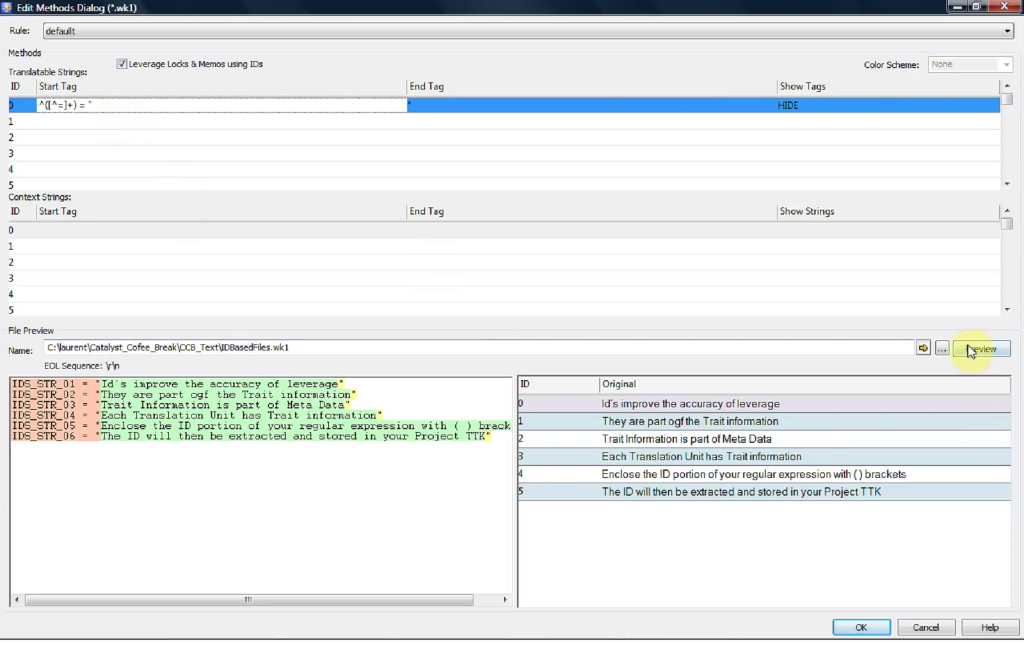
left_click(982, 348)
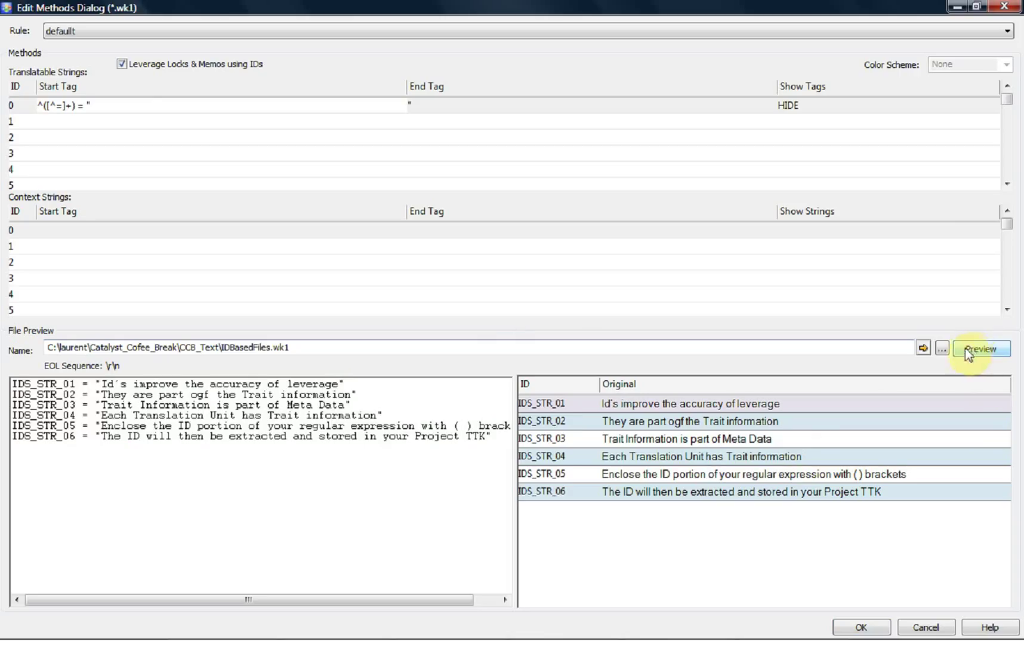
mouse_move(547, 521)
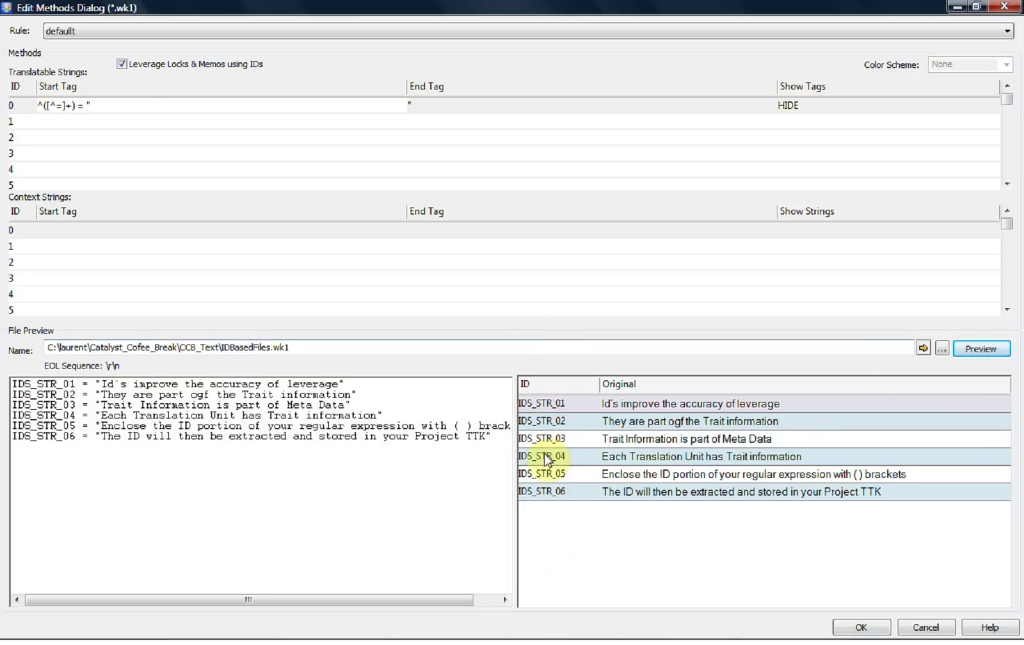
mouse_move(590, 605)
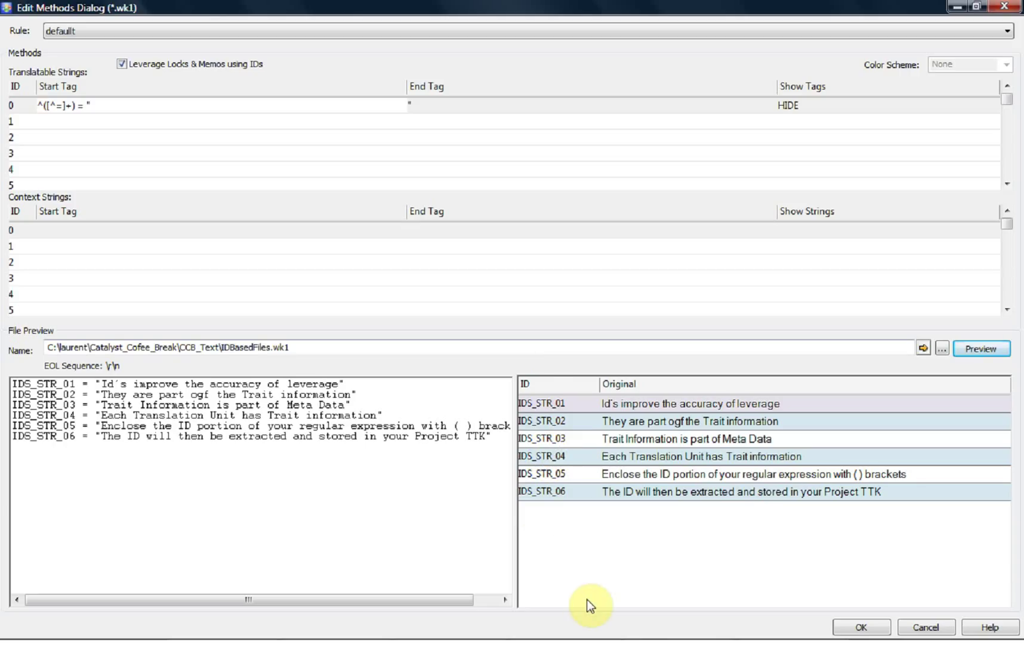
mouse_move(199, 110)
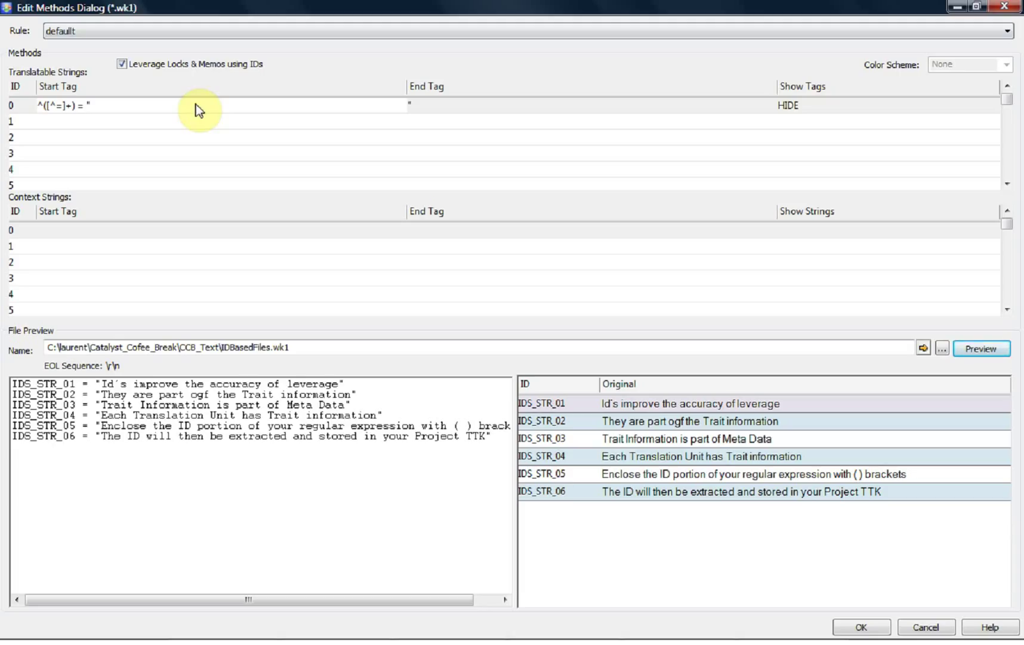
mouse_move(748, 497)
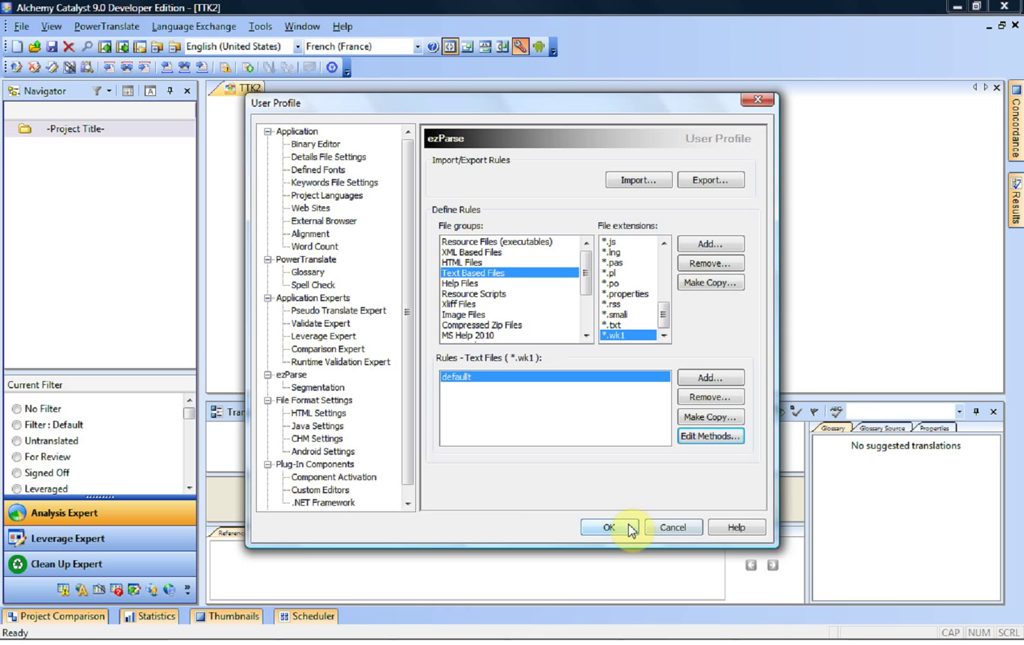
Save the user profile and add IDBasedFiles.wk1 to the TTK2 project.
left_click(608, 527)
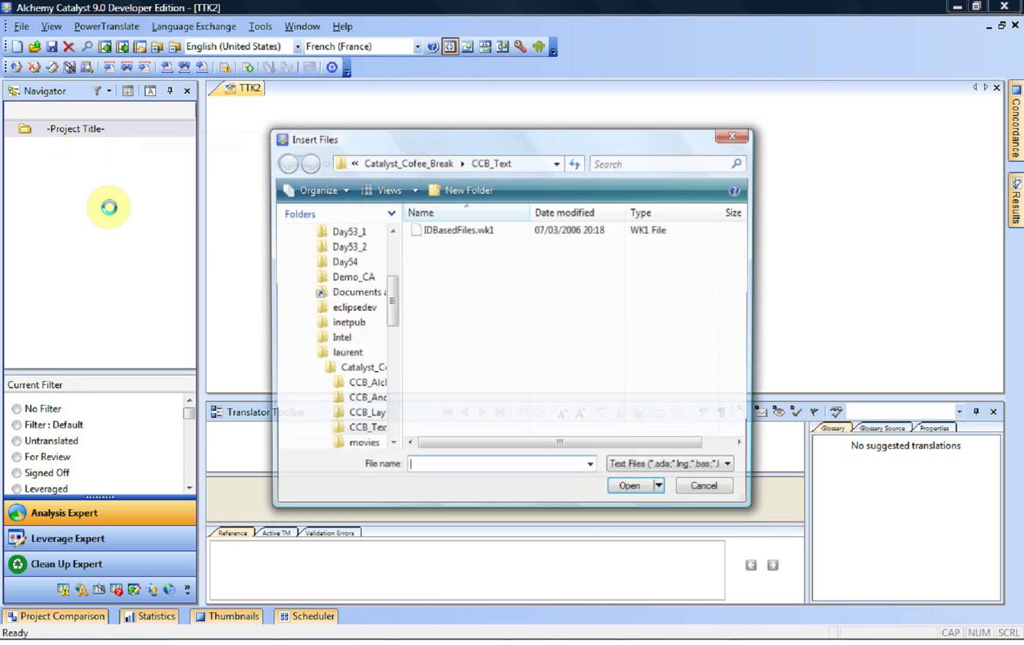
left_click(459, 230)
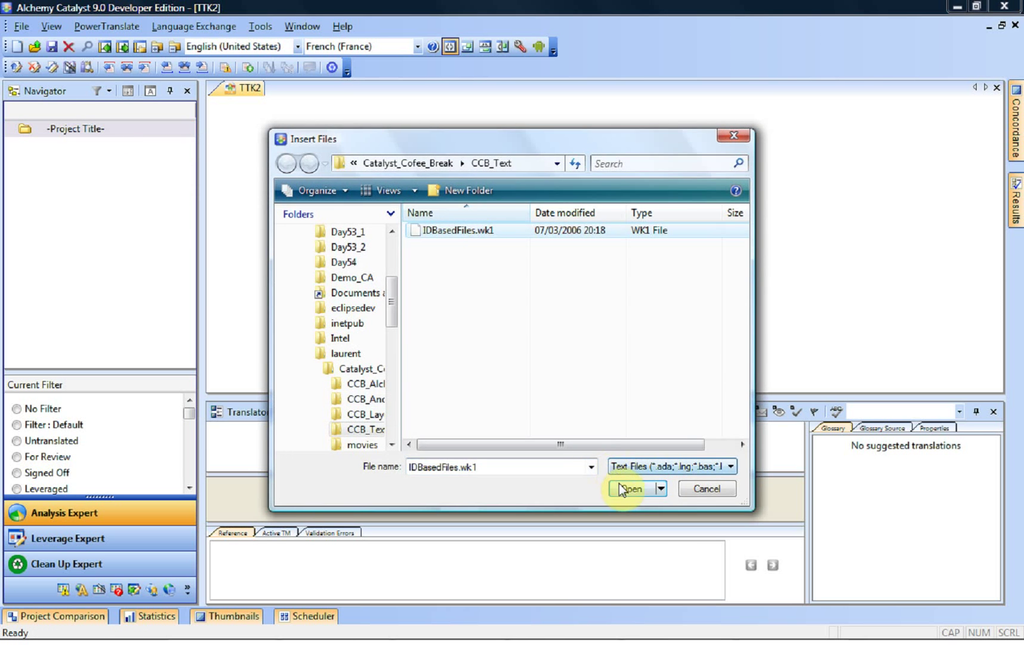
left_click(630, 488)
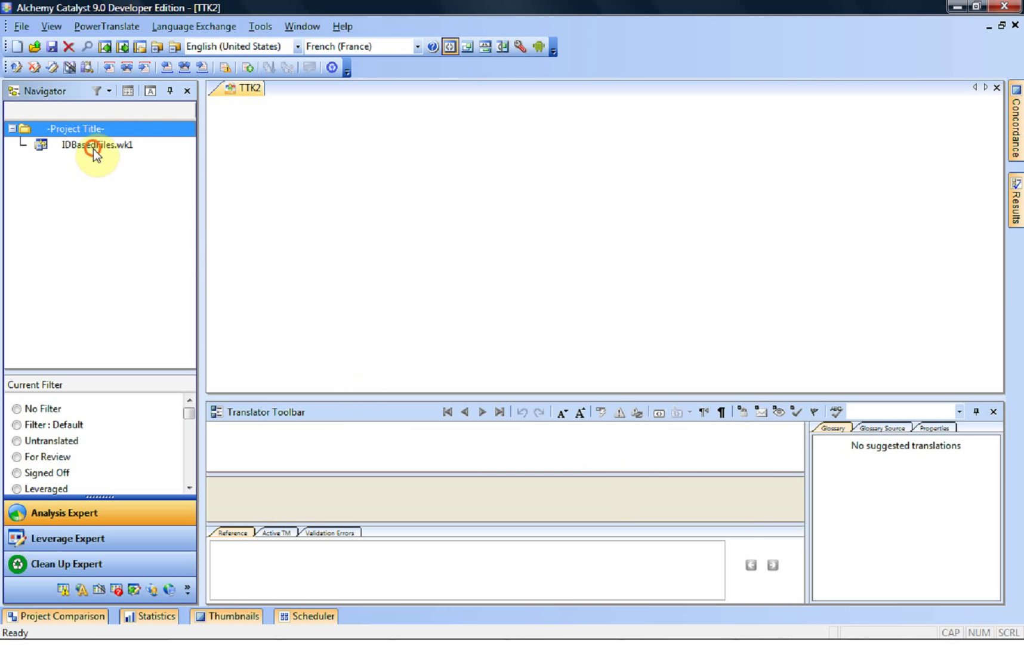
Open IDBasedFiles.wk1 from the Navigator to list strings IDS_STR_01 to IDS_STR_06.
double_click(98, 145)
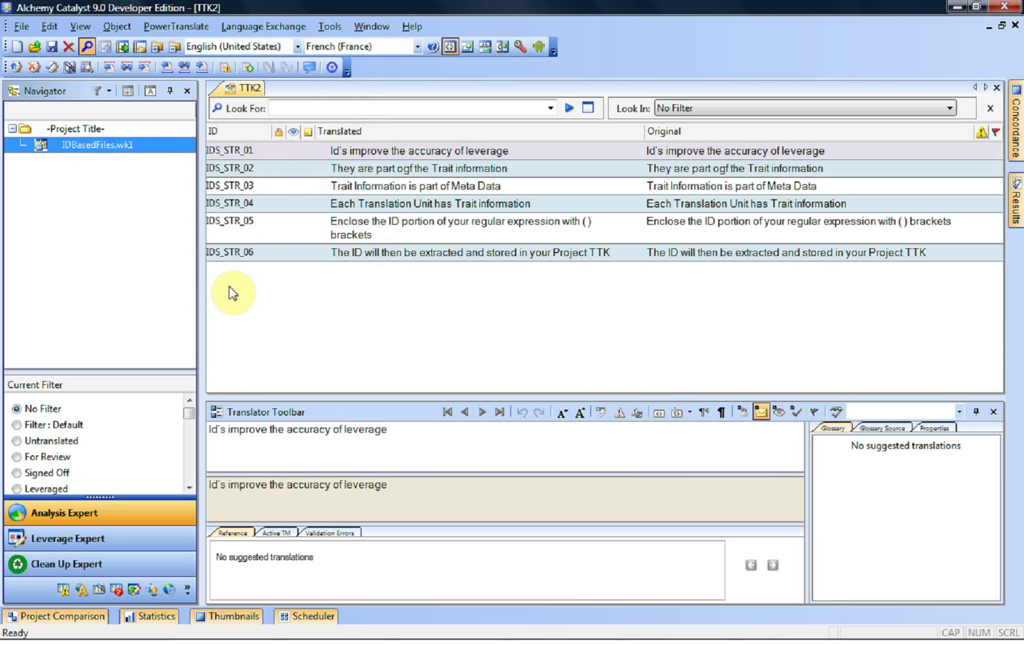
mouse_move(240, 219)
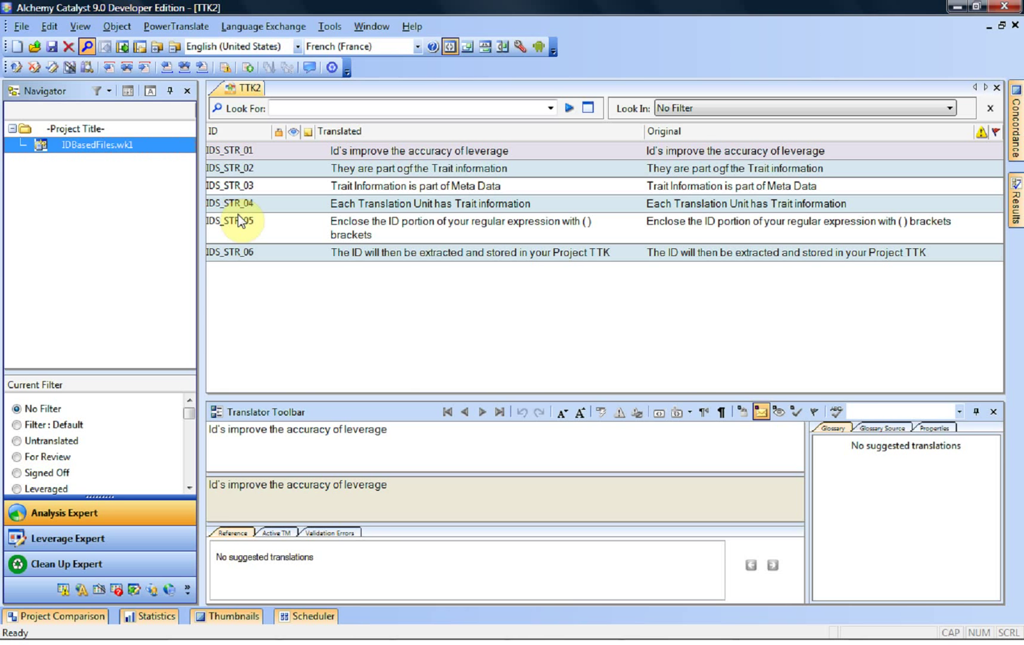
mouse_move(335, 387)
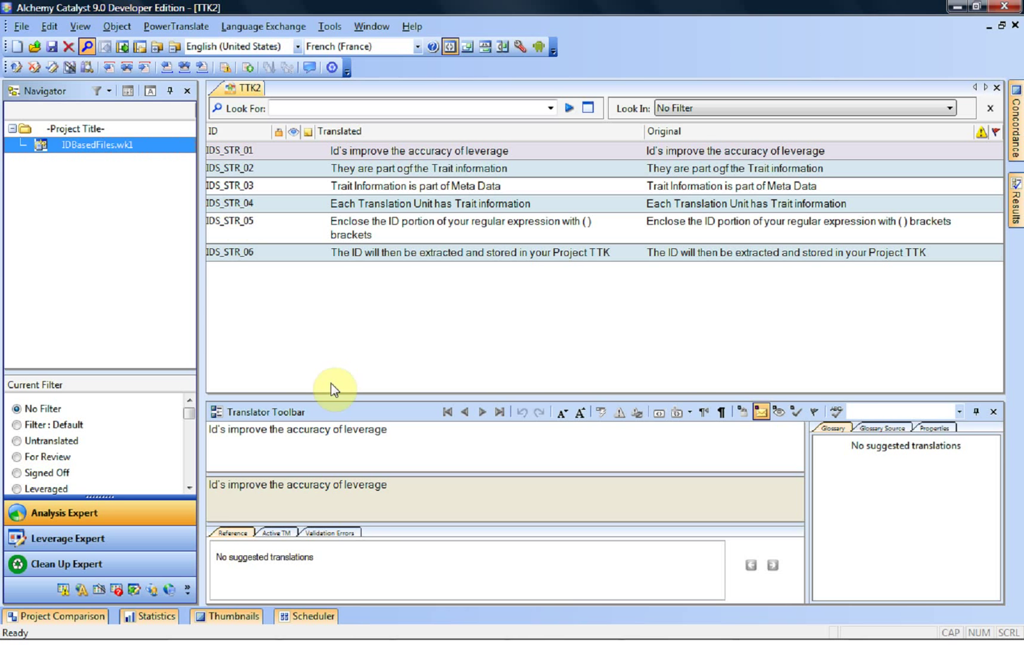